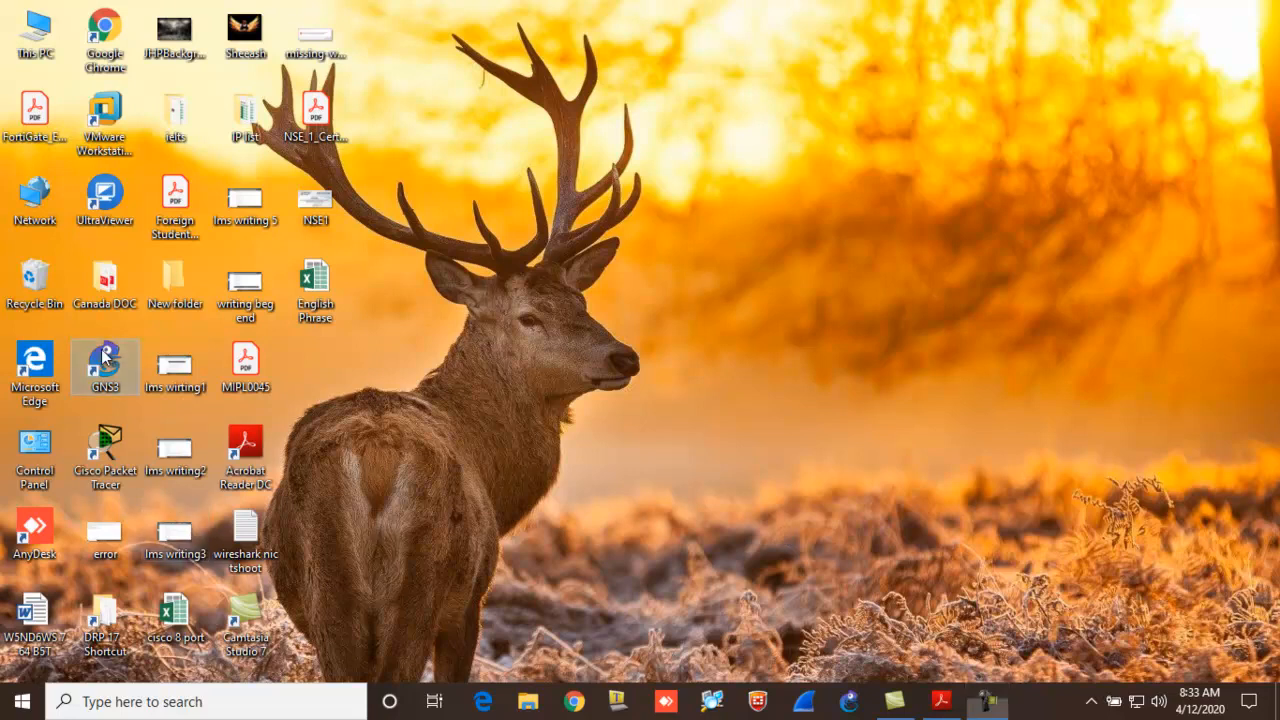
mouse_move(800, 537)
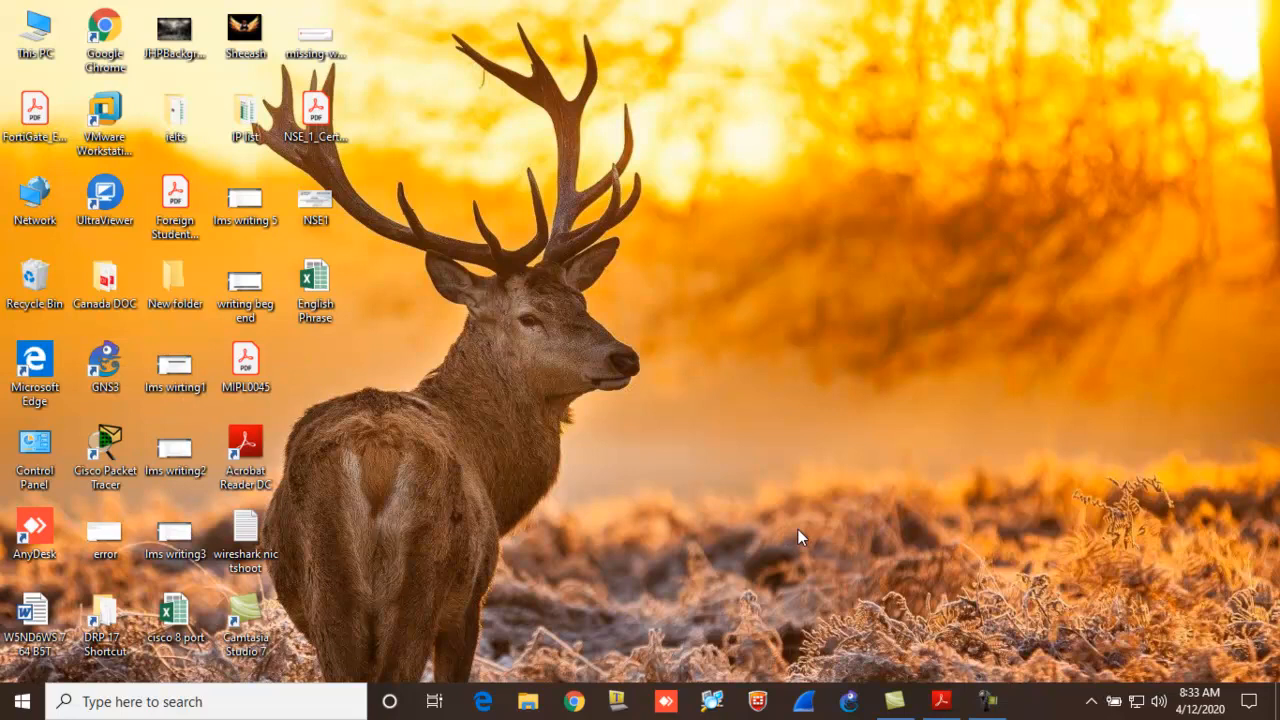
mouse_move(575, 518)
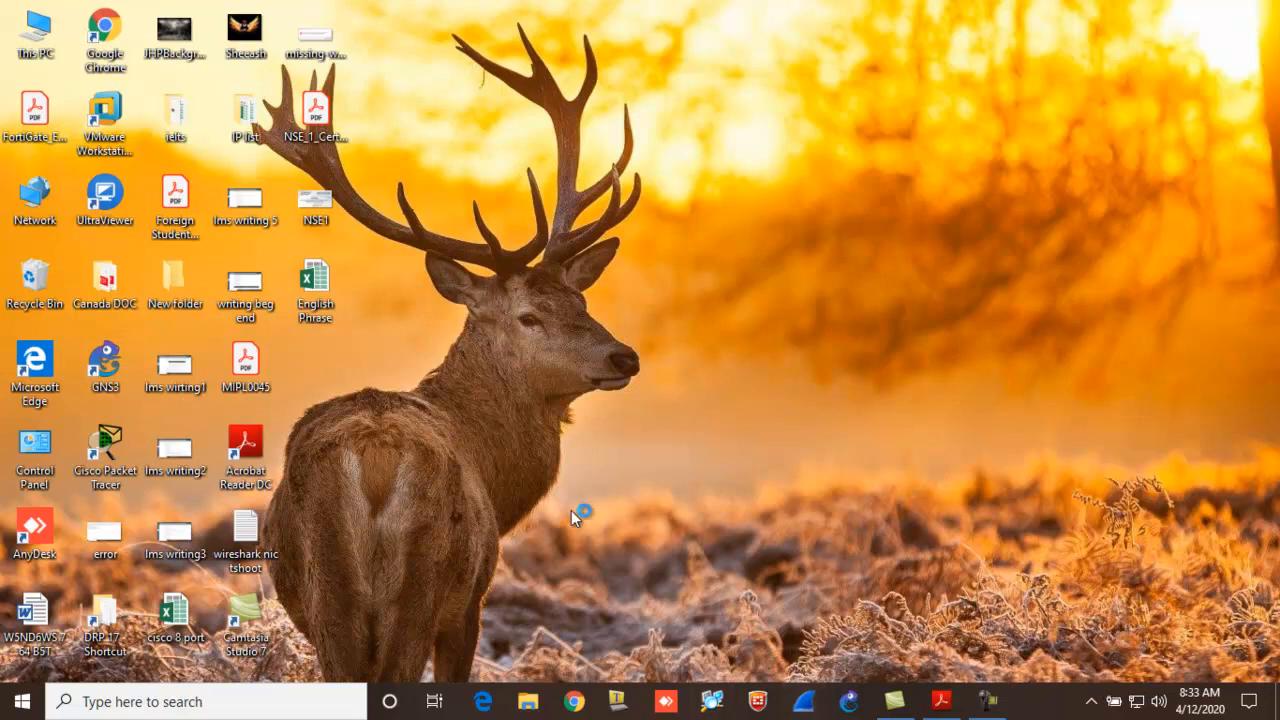
- Launch Wireshark from its desktop shortcut
double_click(104, 360)
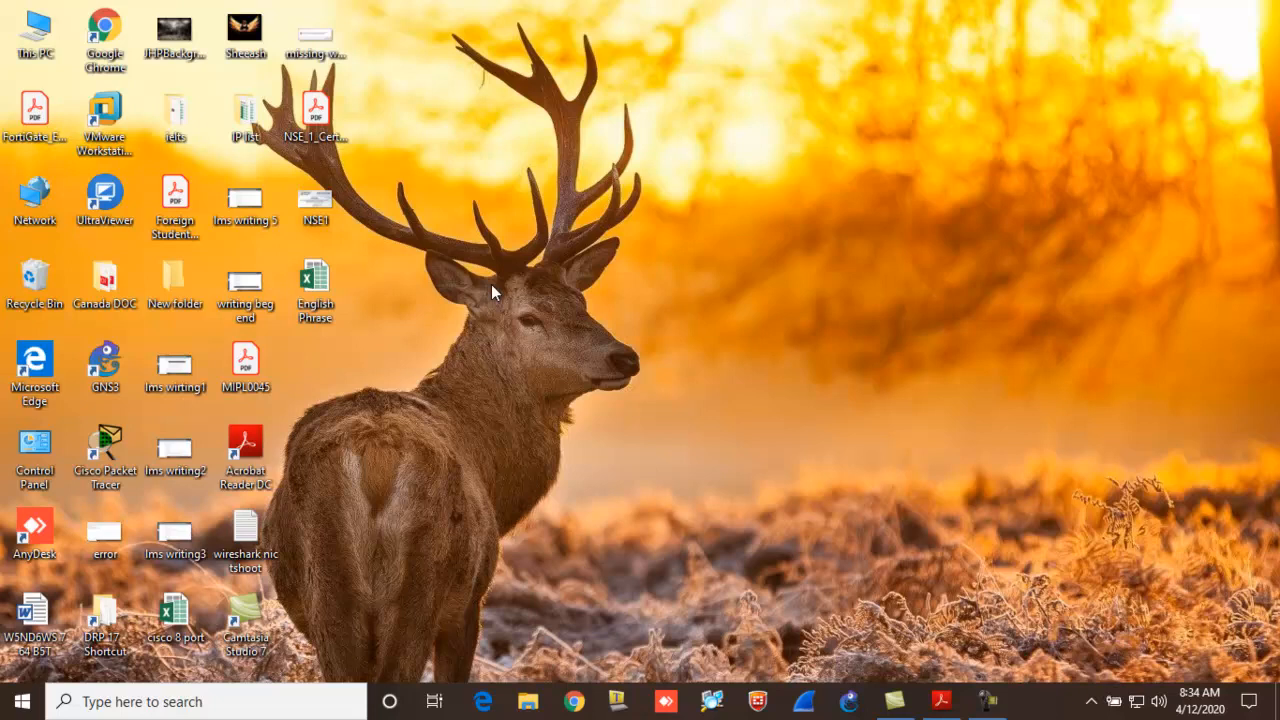
double_click(245, 535)
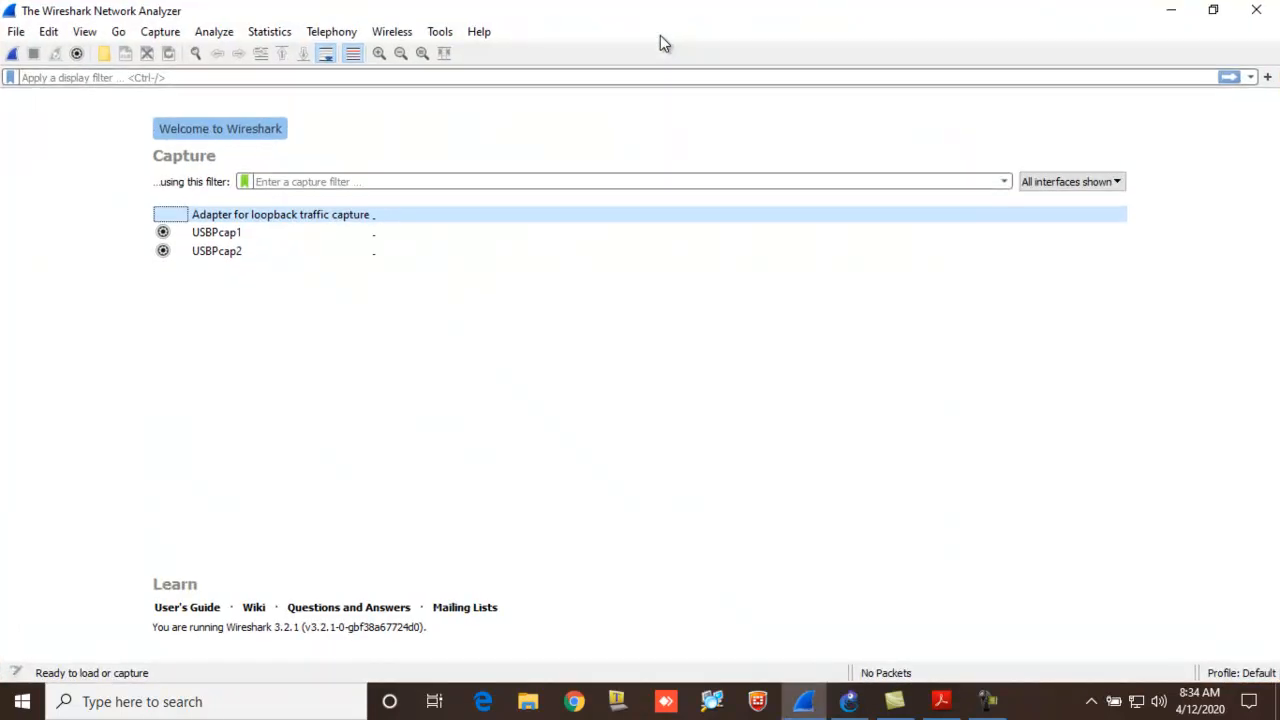
mouse_move(169, 431)
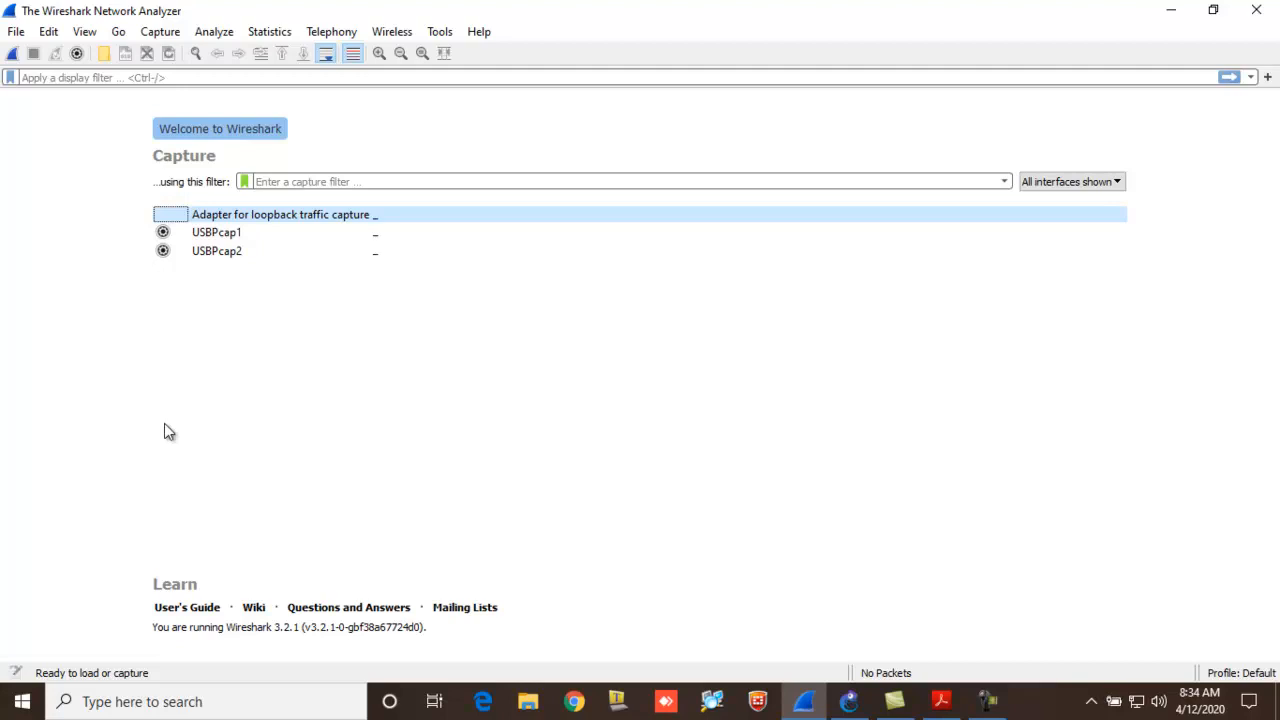
mouse_move(85, 31)
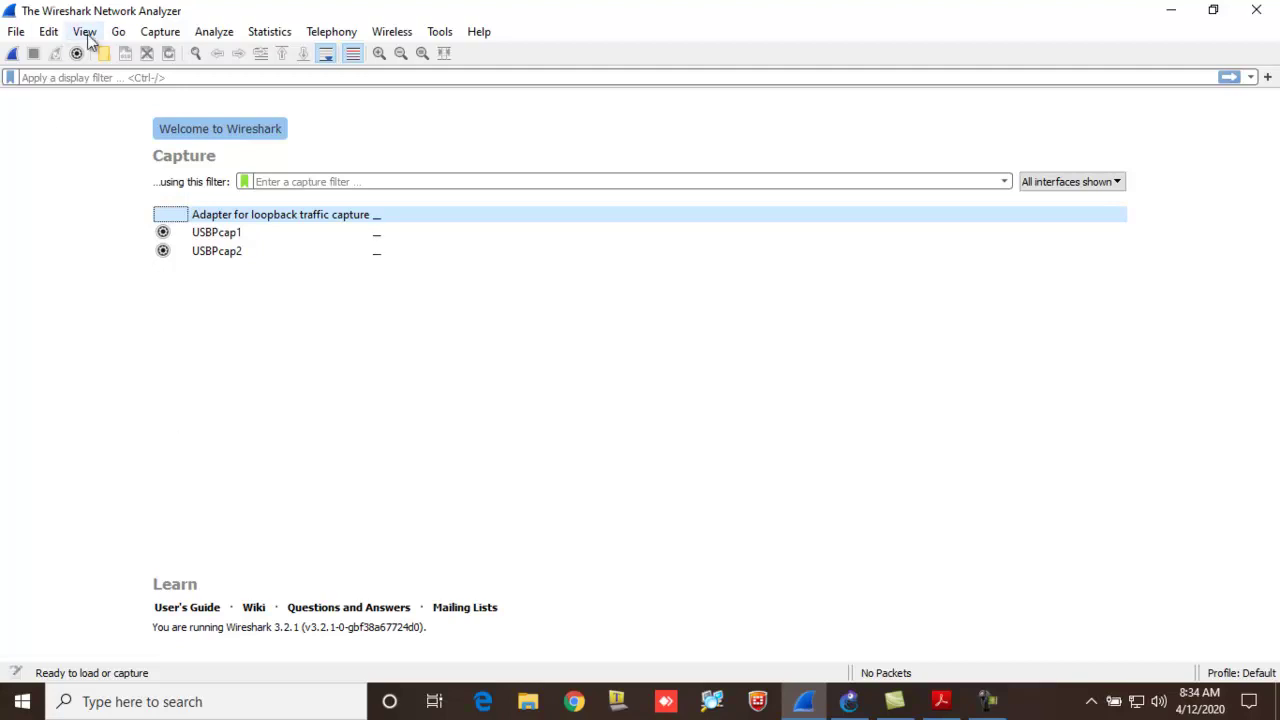
mouse_move(280, 276)
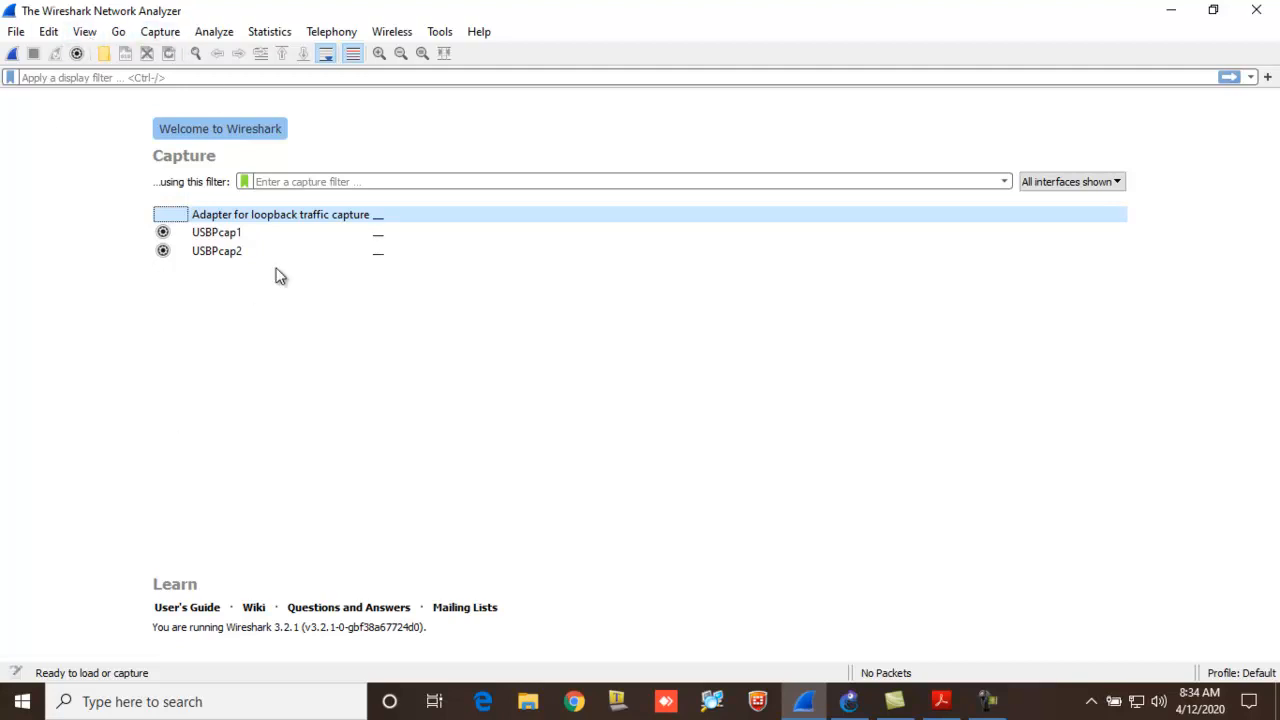
mouse_move(260, 251)
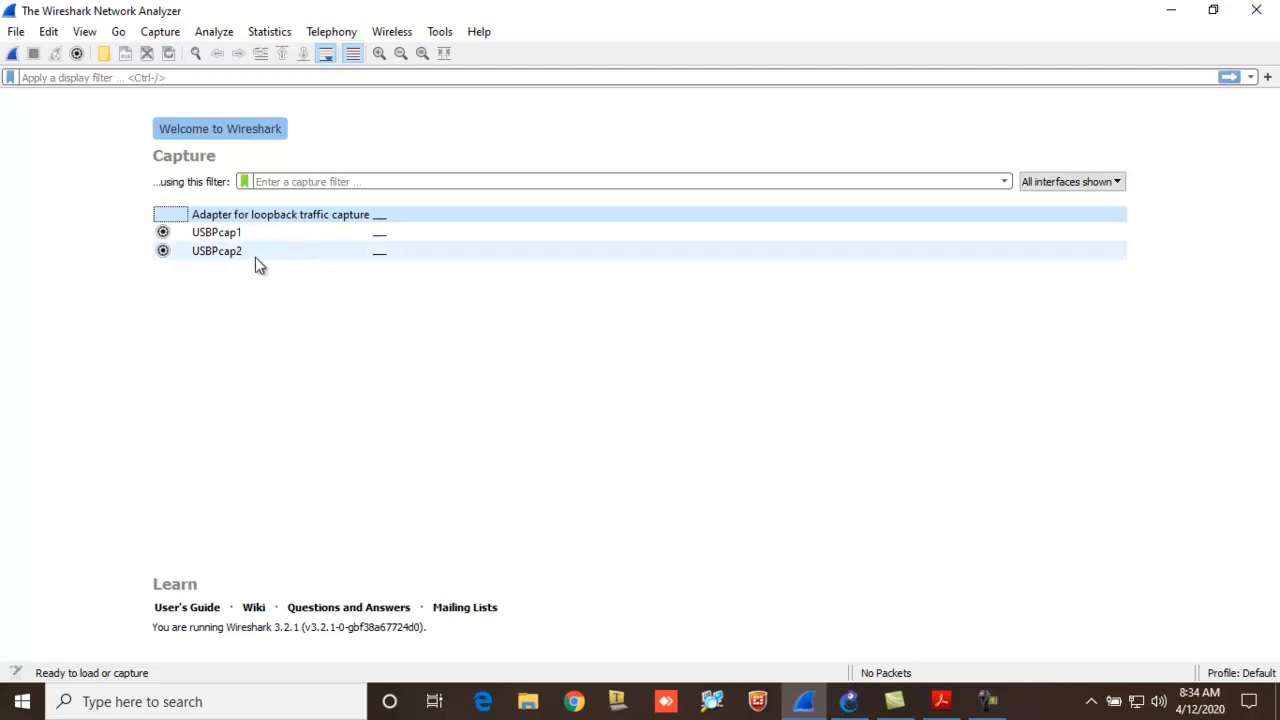
mouse_move(347, 232)
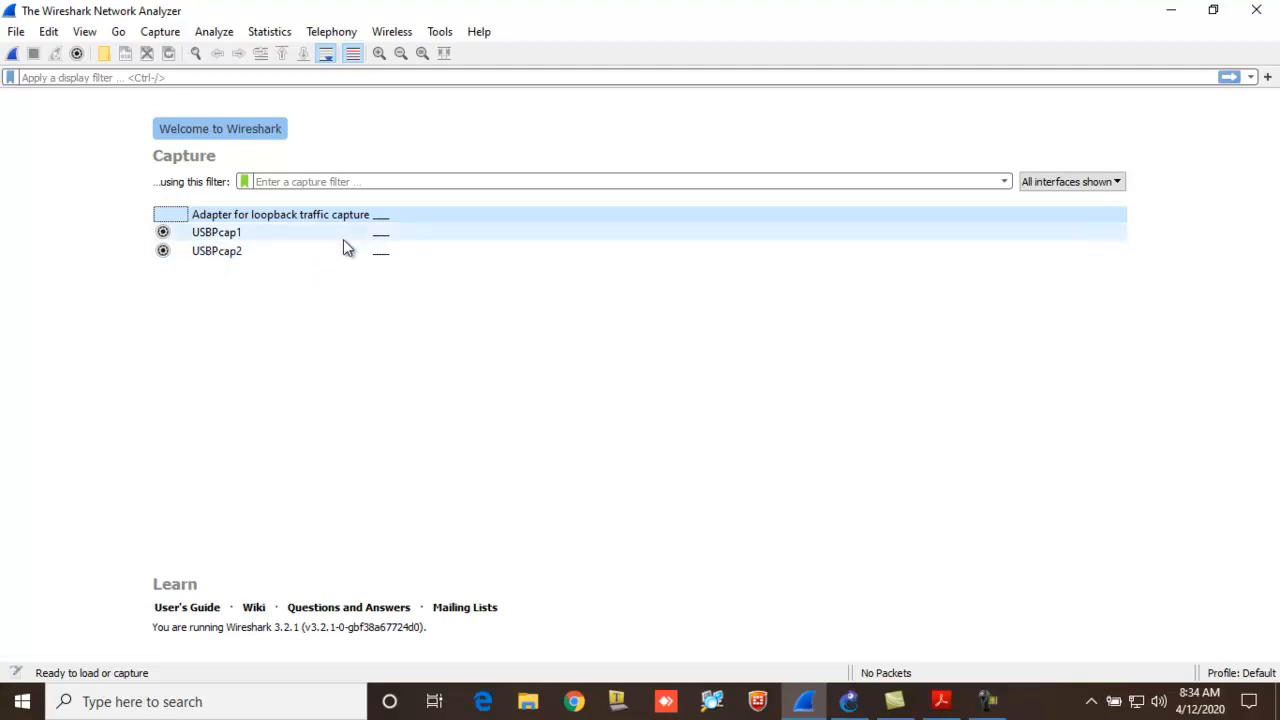
mouse_move(232, 265)
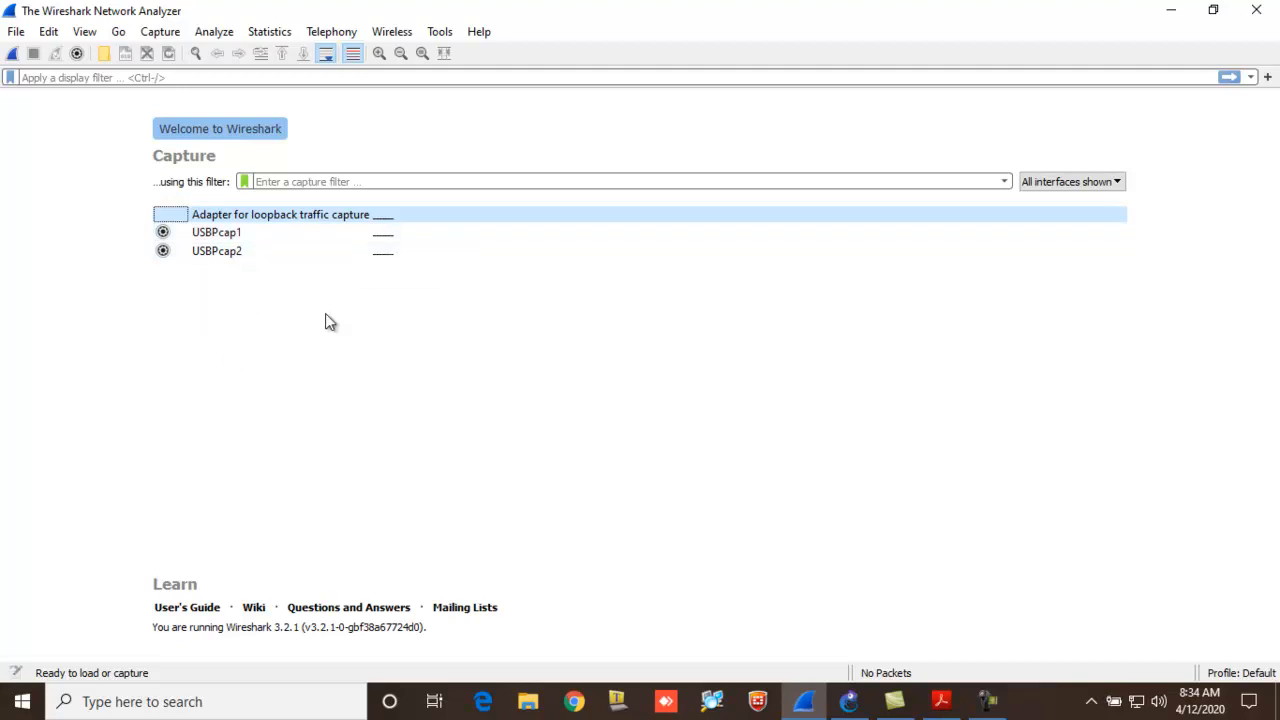
mouse_move(200, 204)
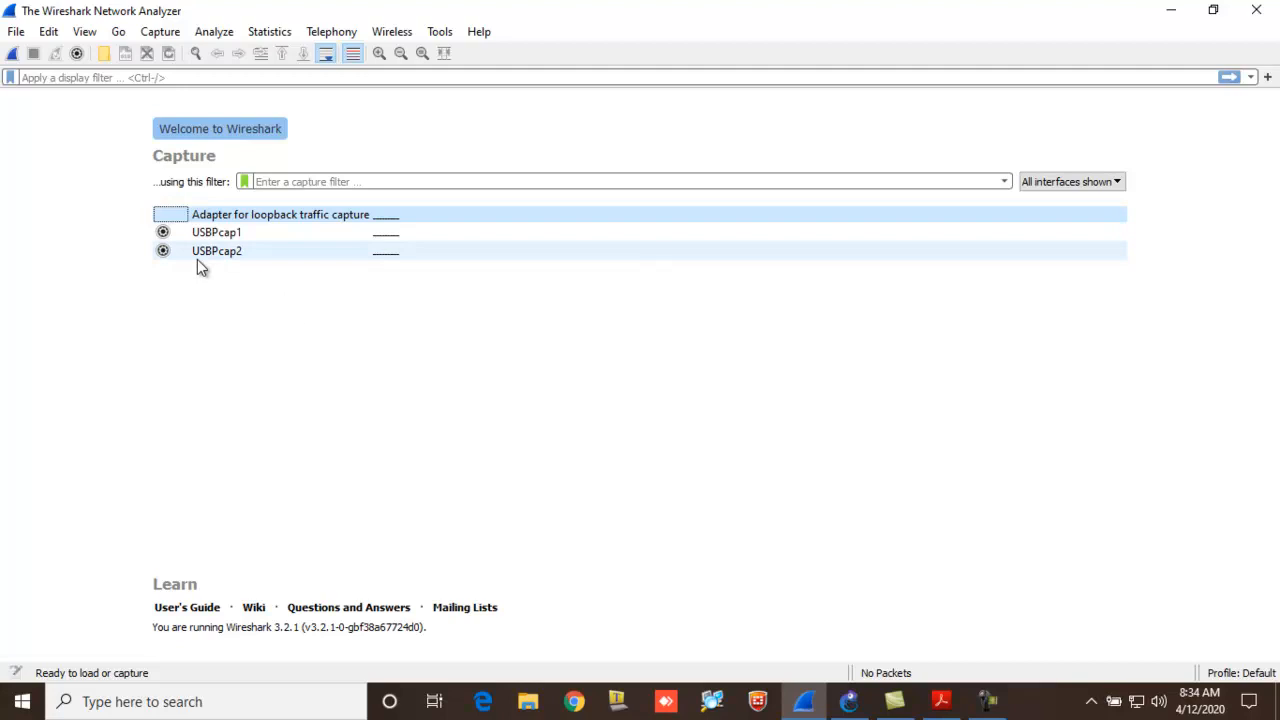
mouse_move(217, 250)
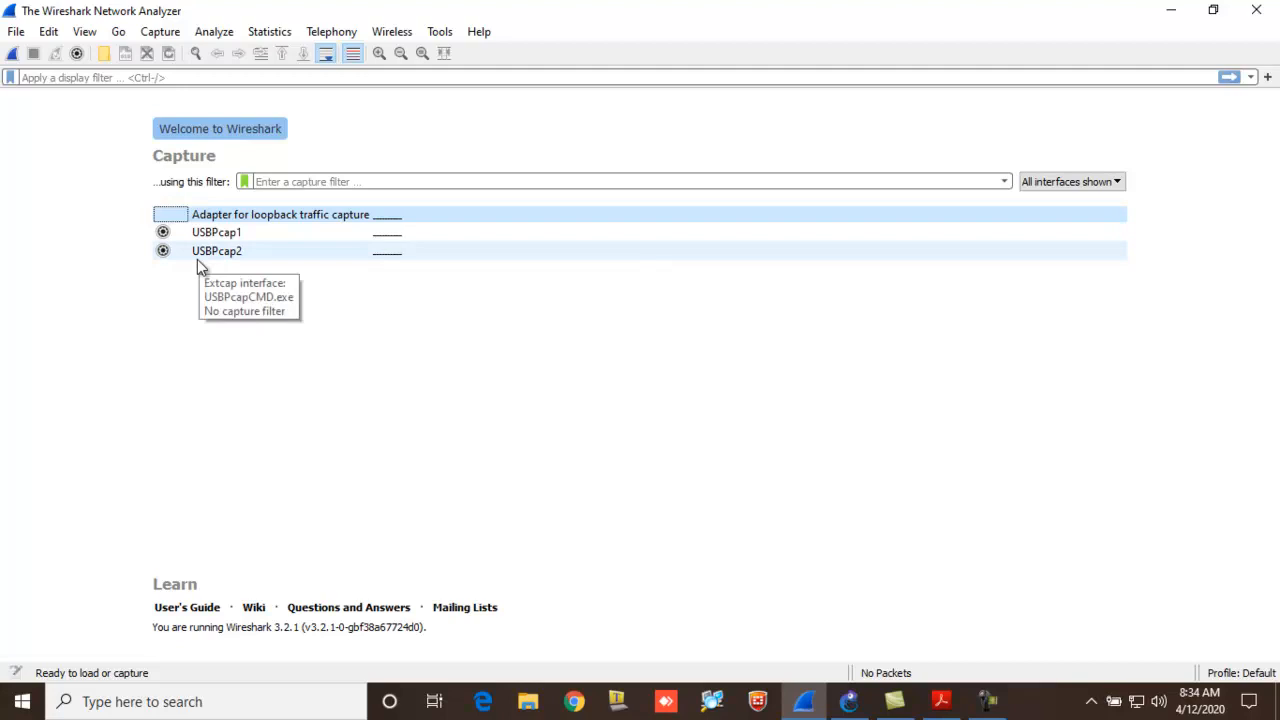
mouse_move(1038, 228)
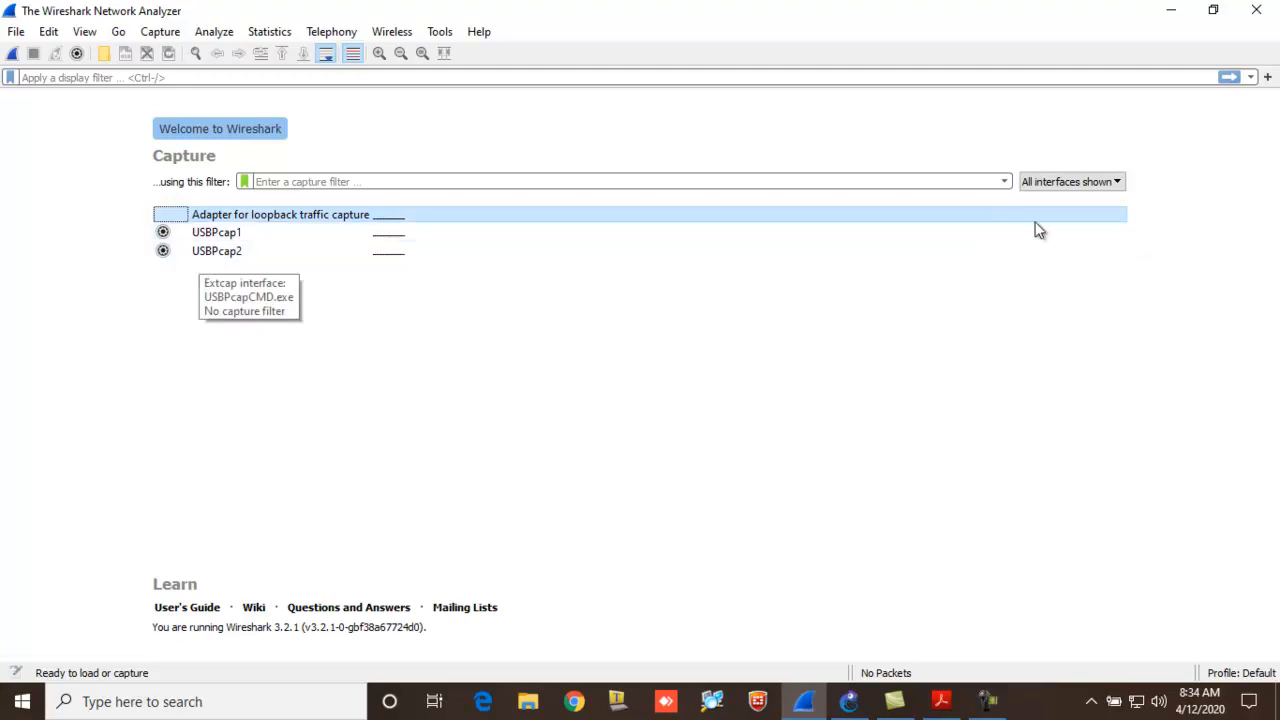
mouse_move(184, 334)
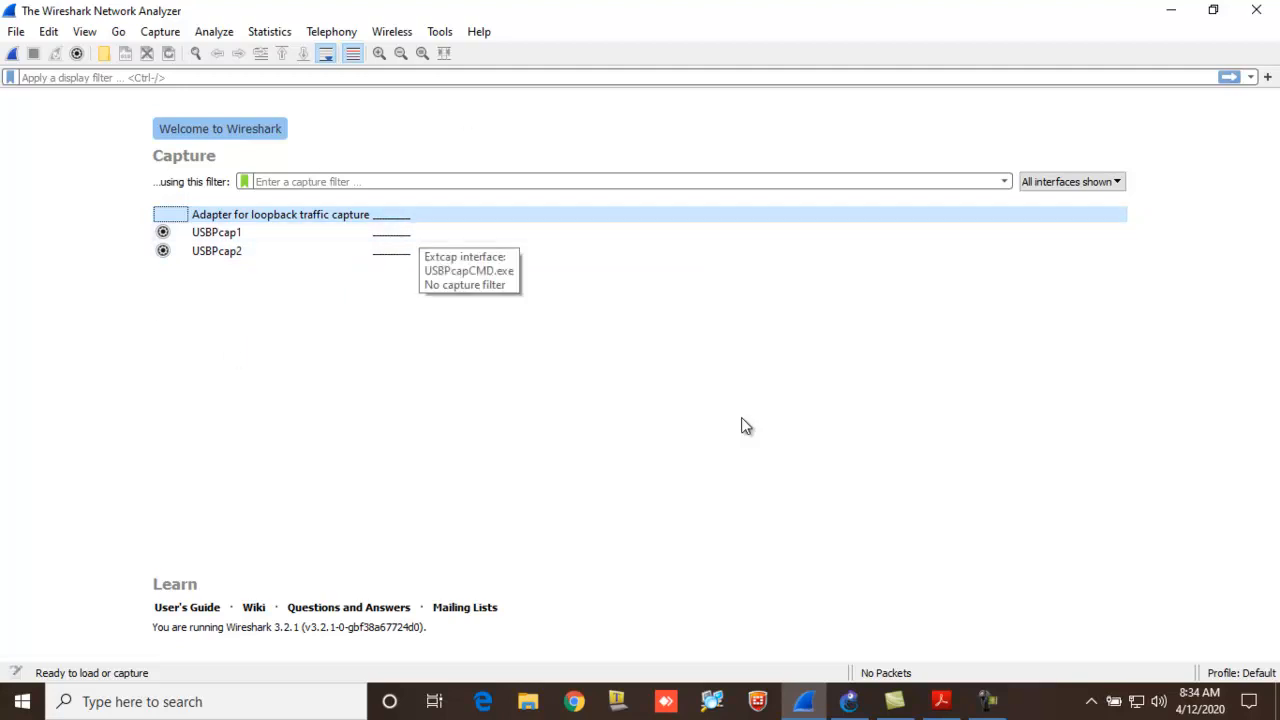
mouse_move(425, 331)
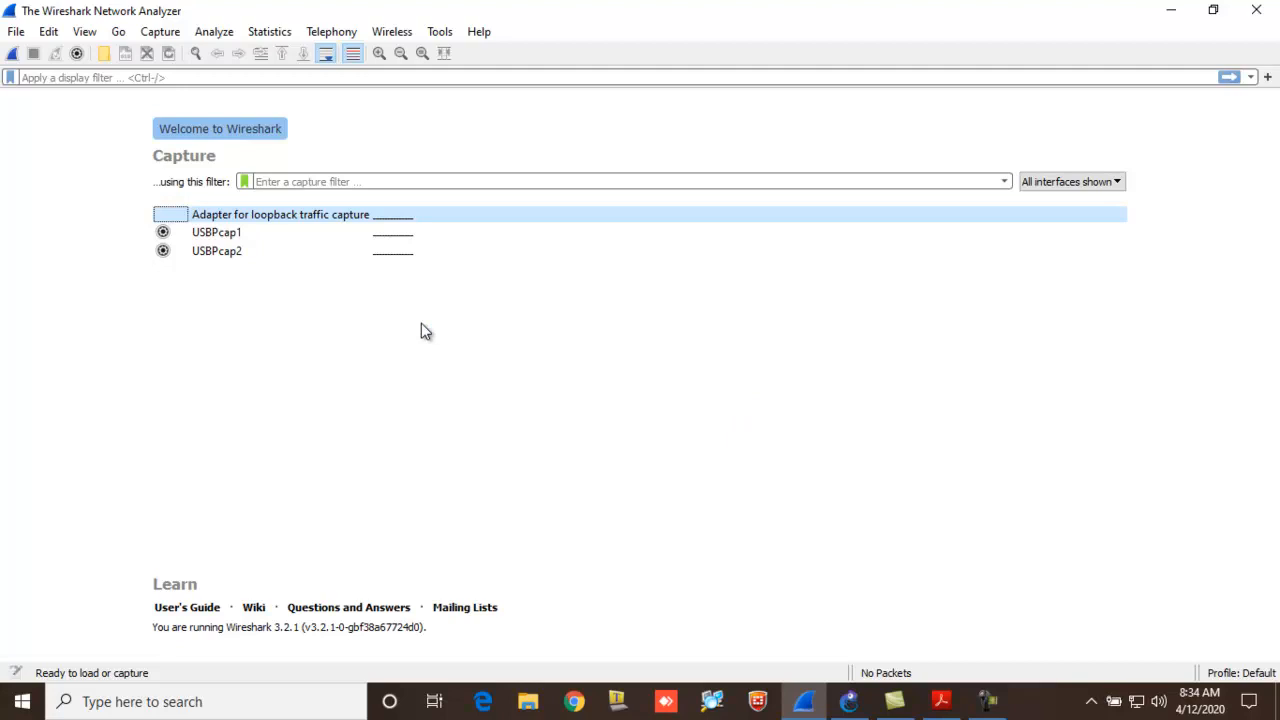
mouse_move(195, 413)
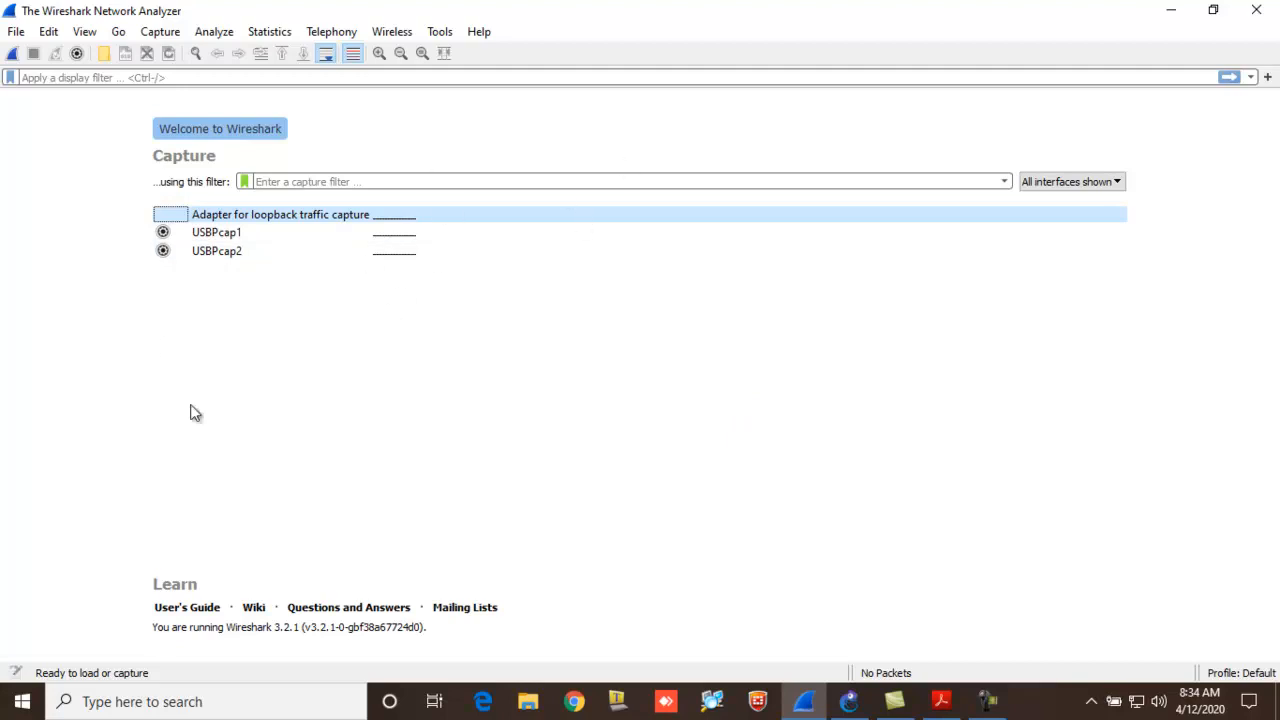
mouse_move(230, 200)
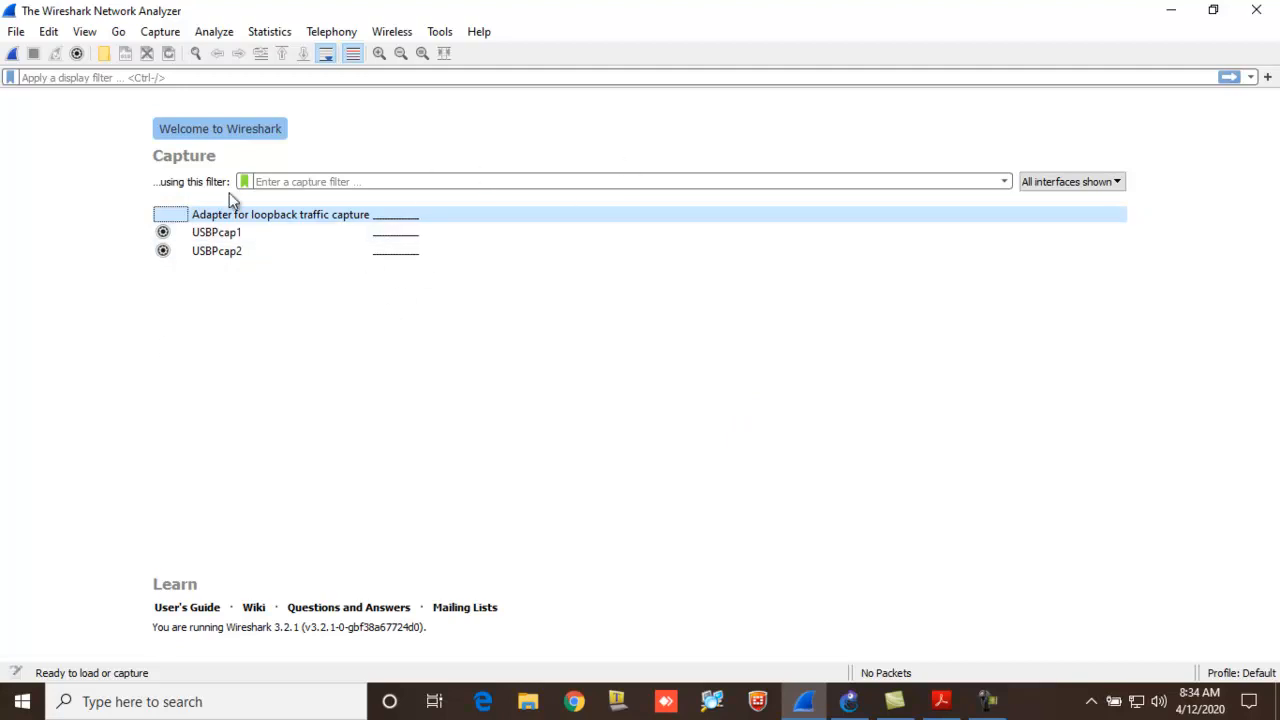
left_click(1033, 701)
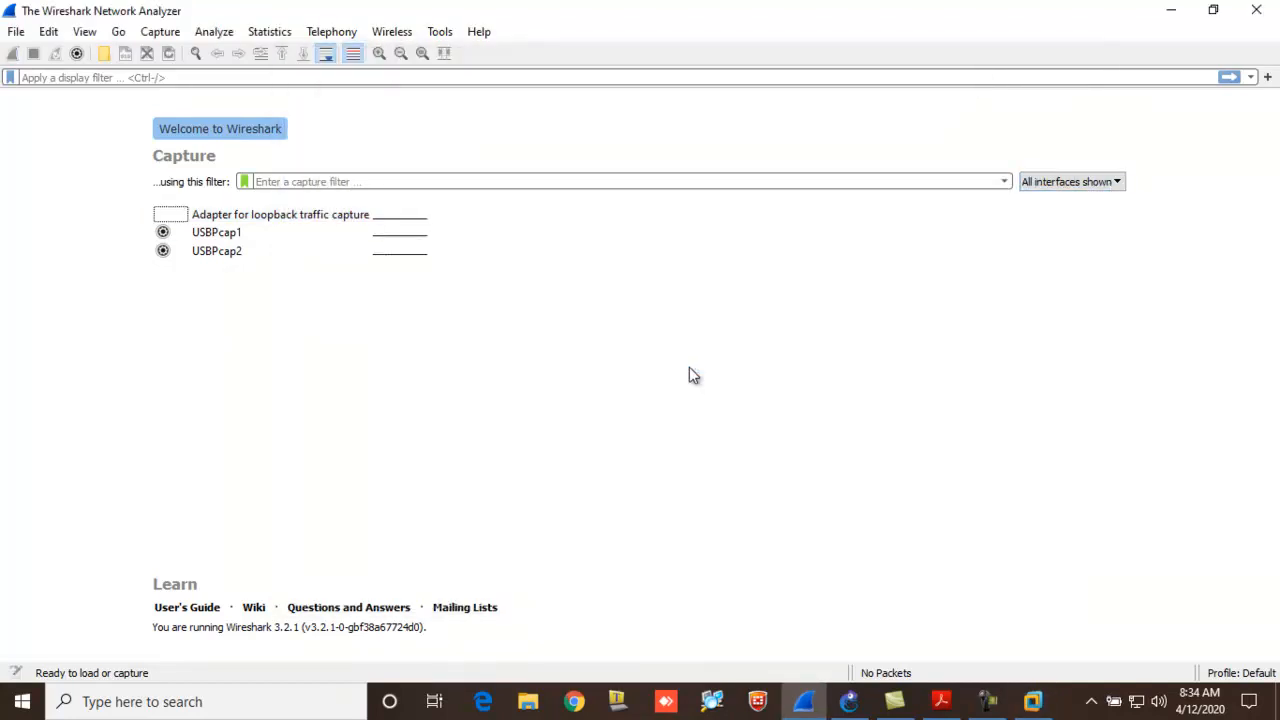
- Search the Start Menu for 'comm' to find Command Prompt
left_click(20, 701)
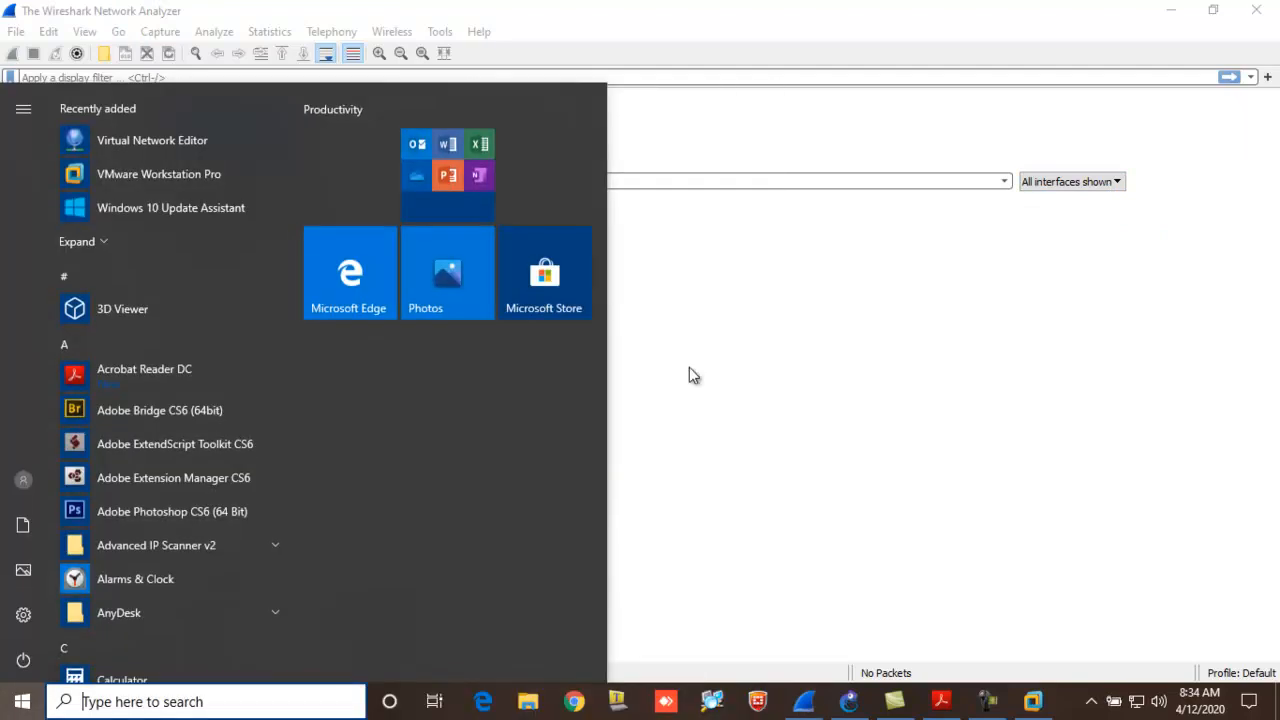
type("comm")
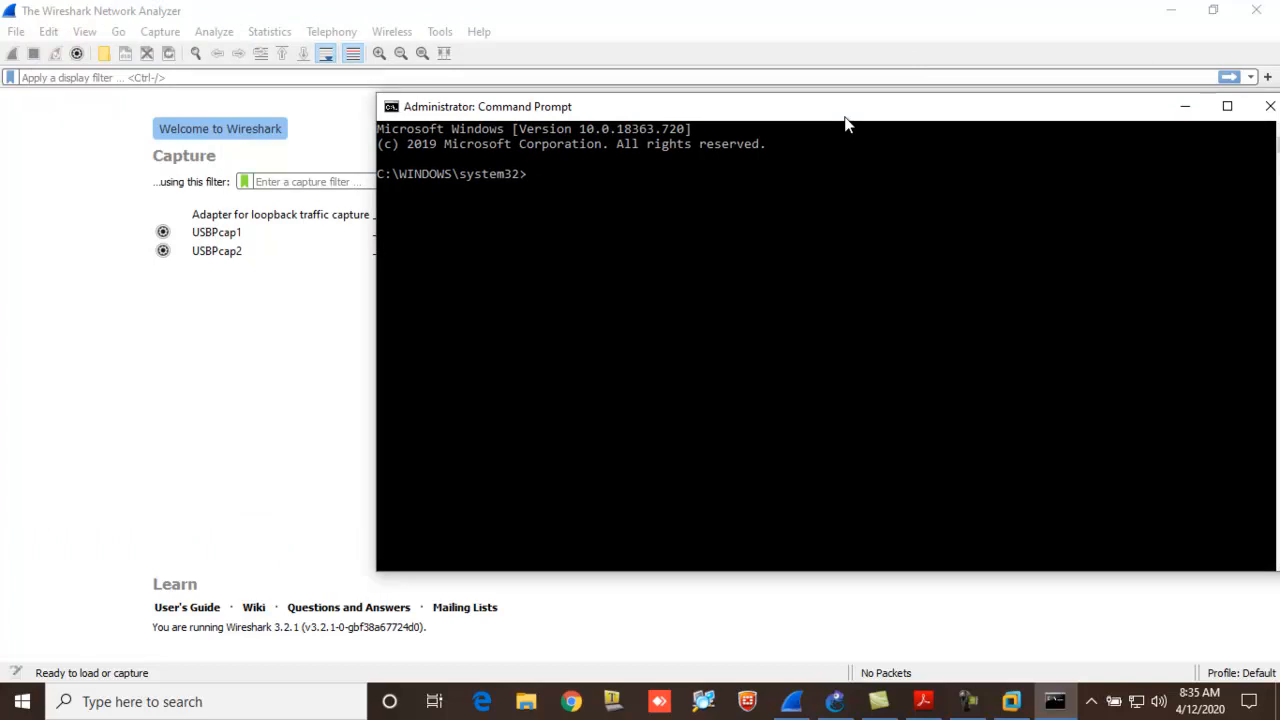
- Run 'sc queryex npcap' to check the npcap service status
type("sc query")
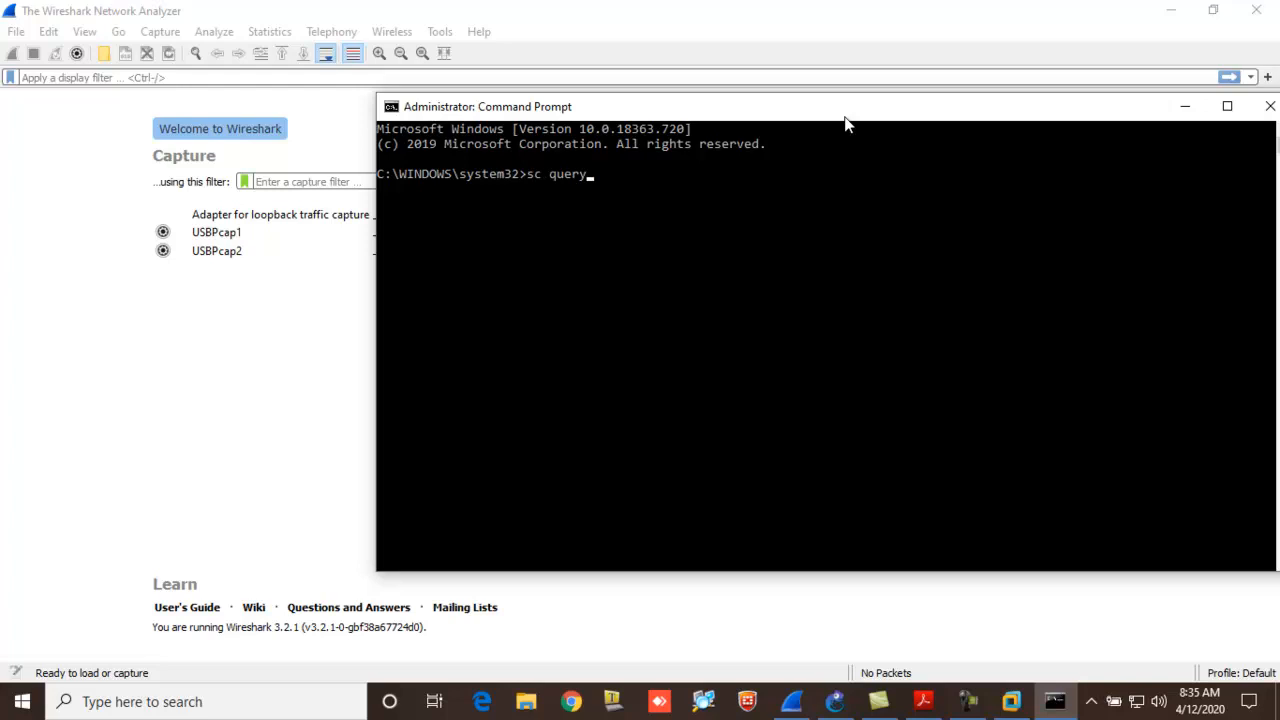
type("ex np")
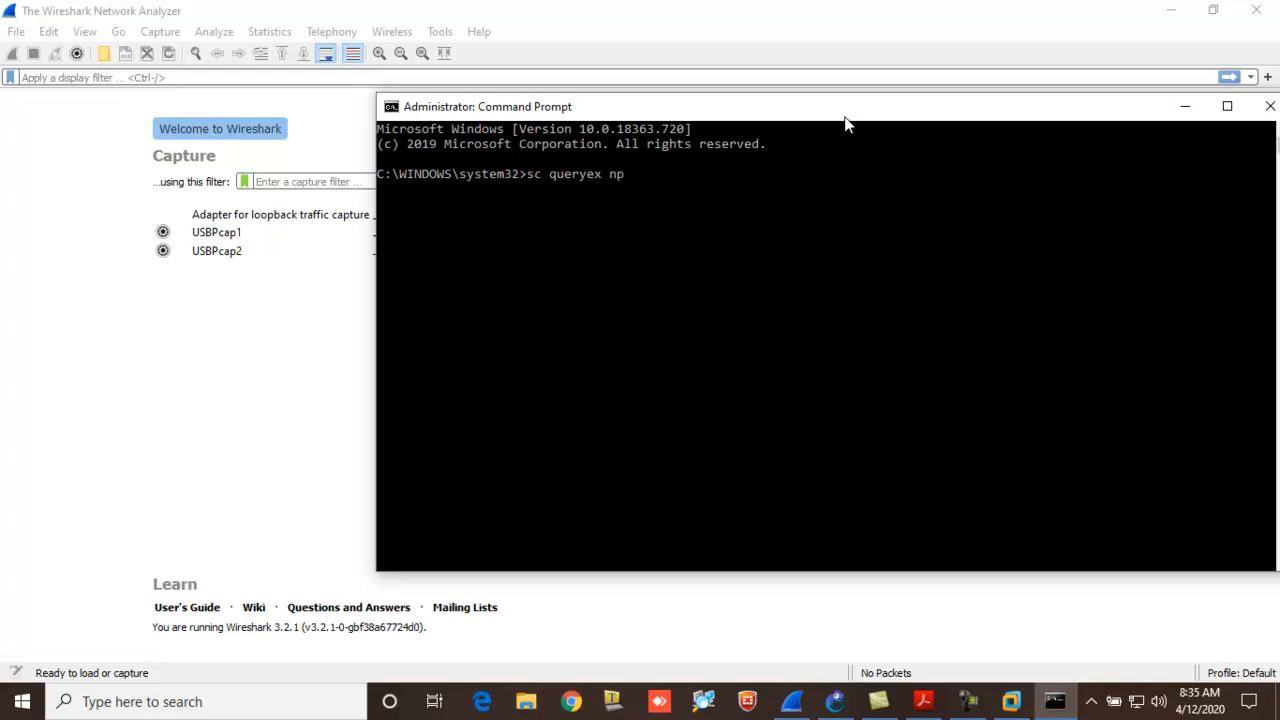
key("Return")
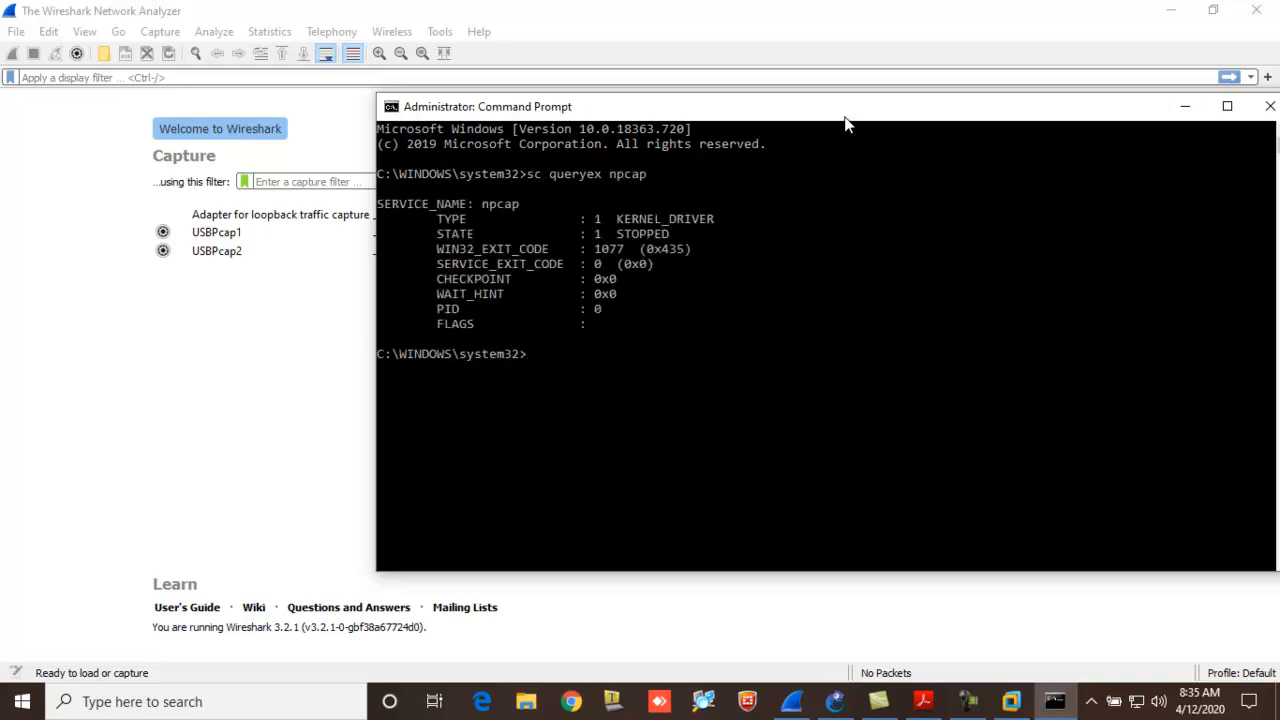
mouse_move(573, 250)
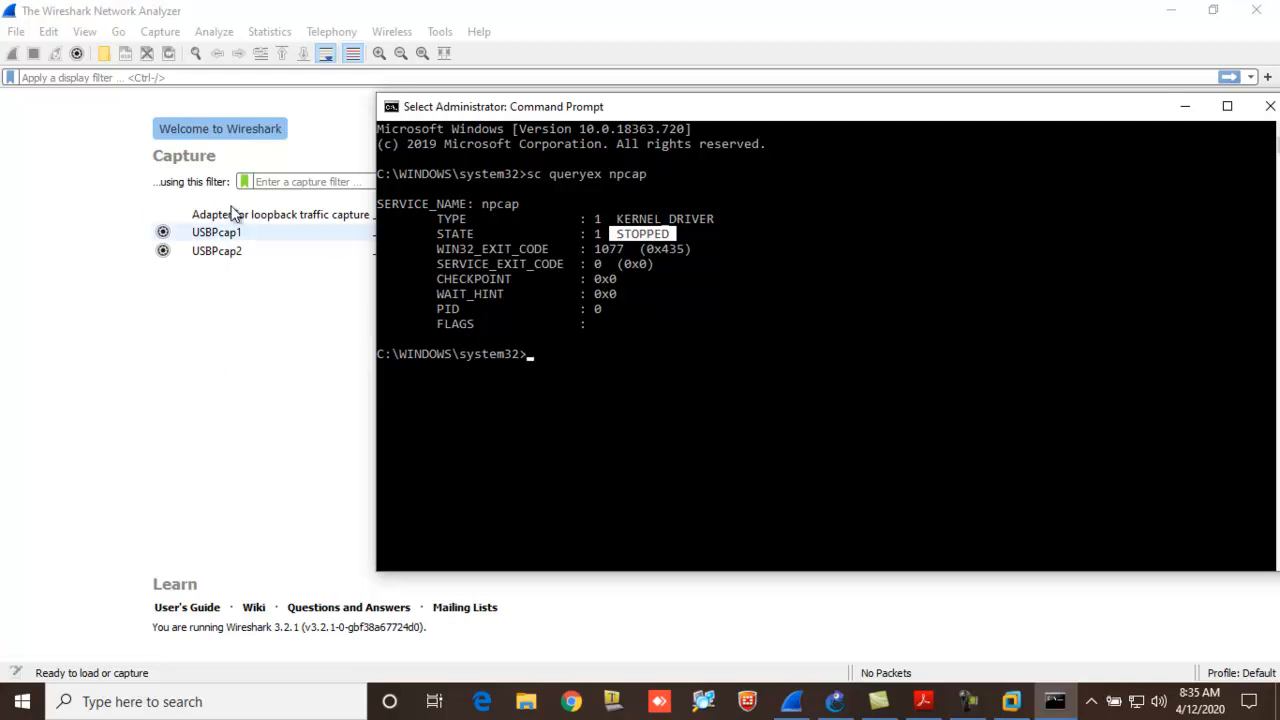
mouse_move(145, 323)
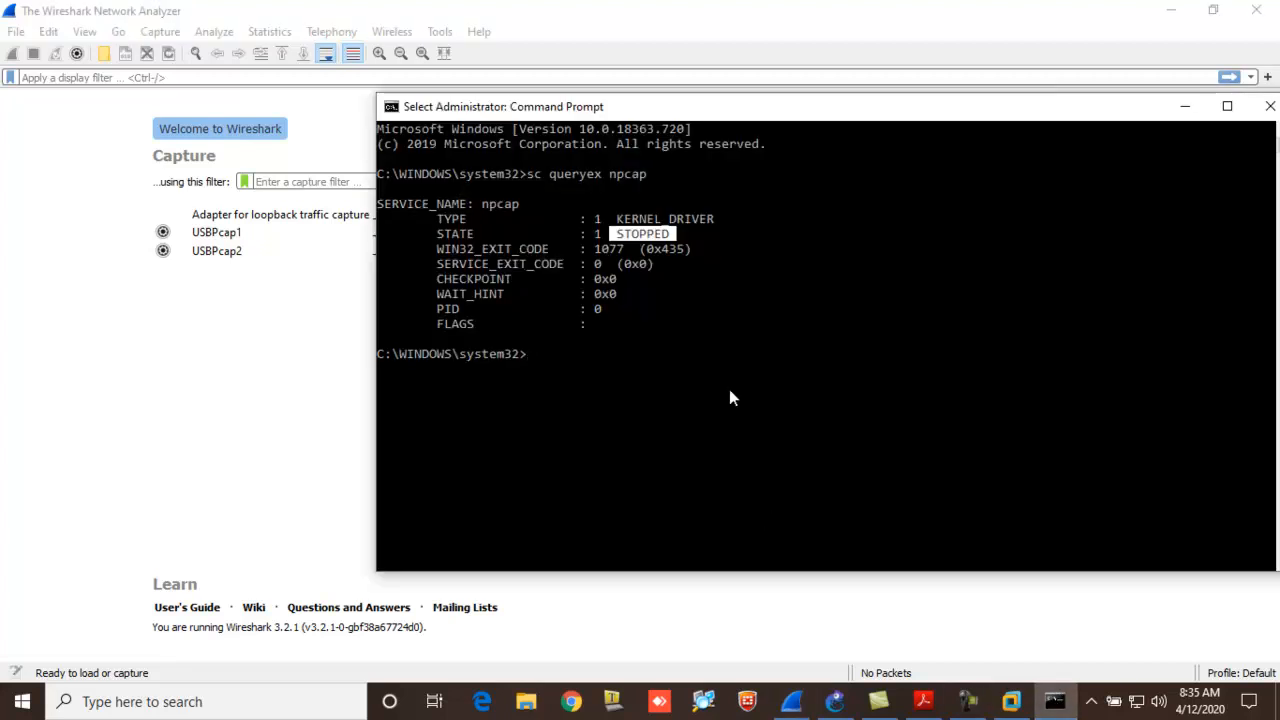
- Run 'sc start npcap' to start the npcap service
type("sc s")
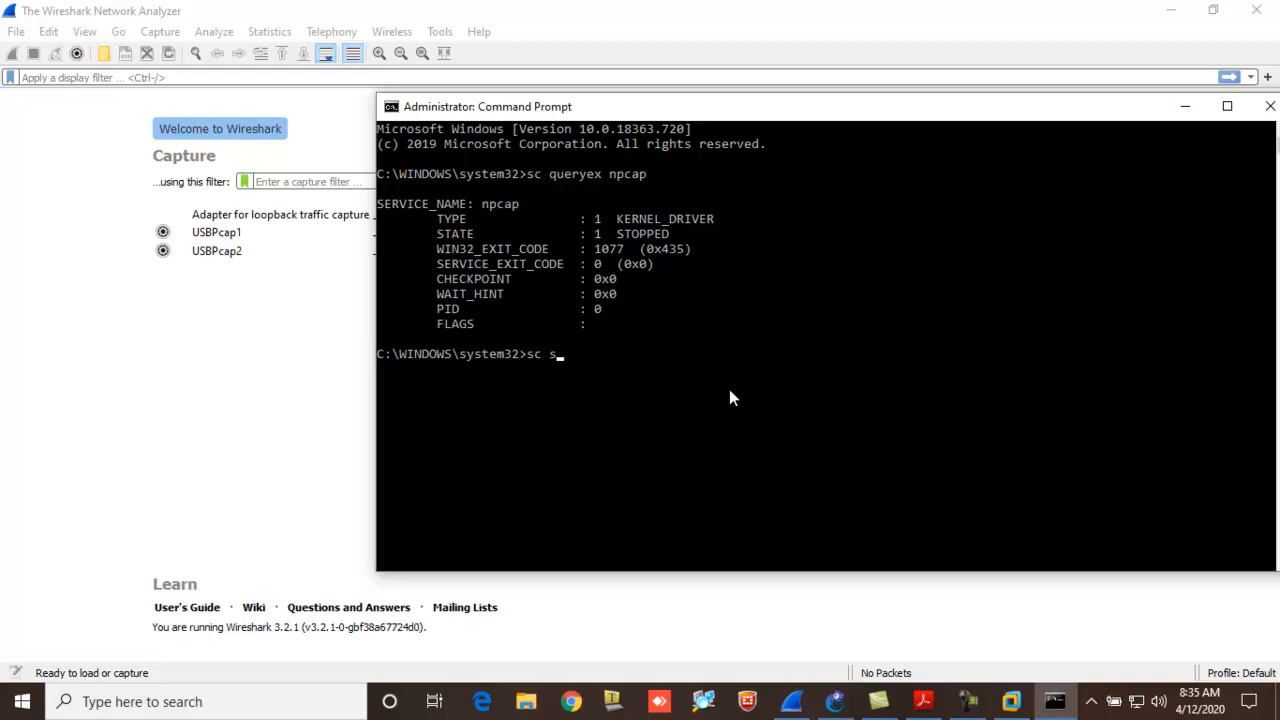
type("tart n")
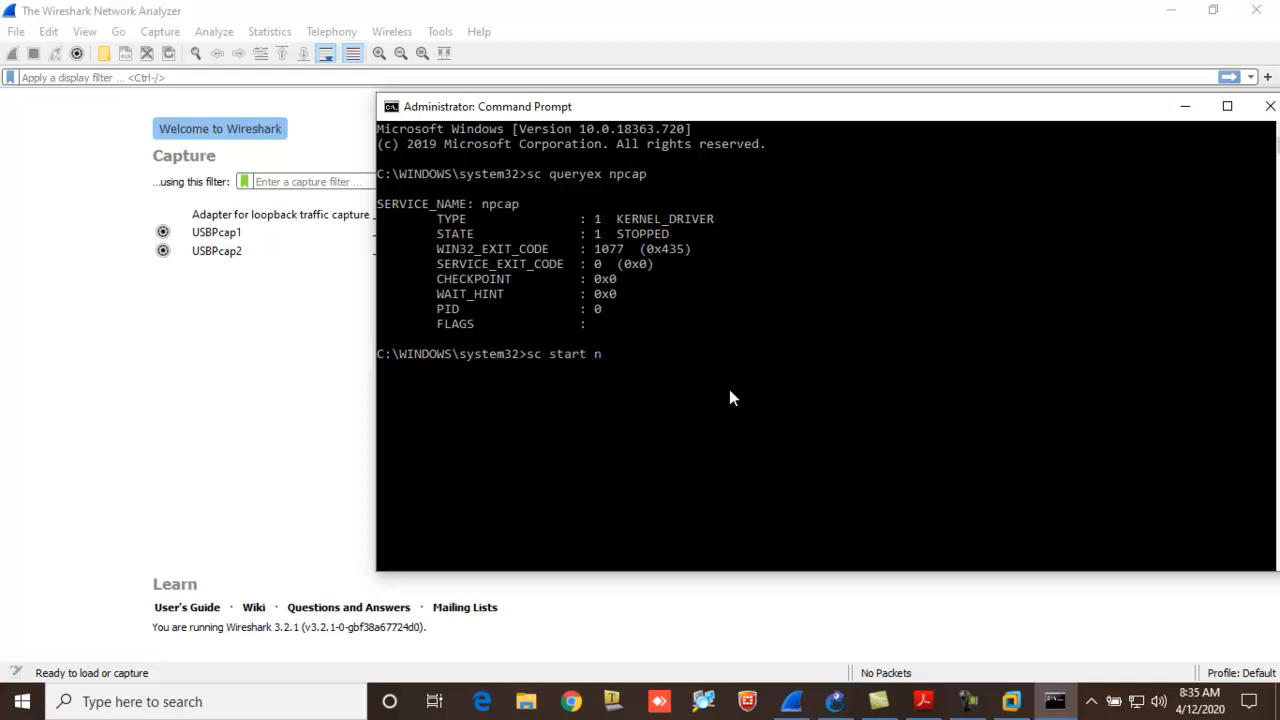
type("pcap")
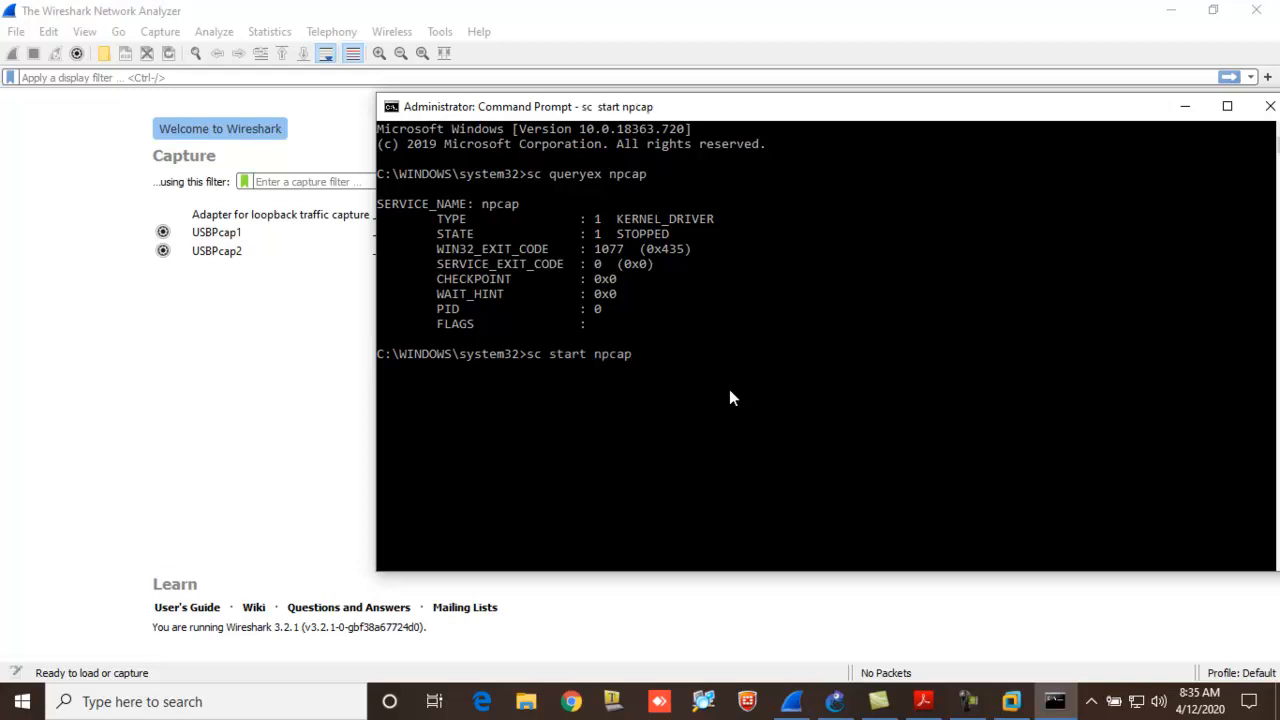
key("Return")
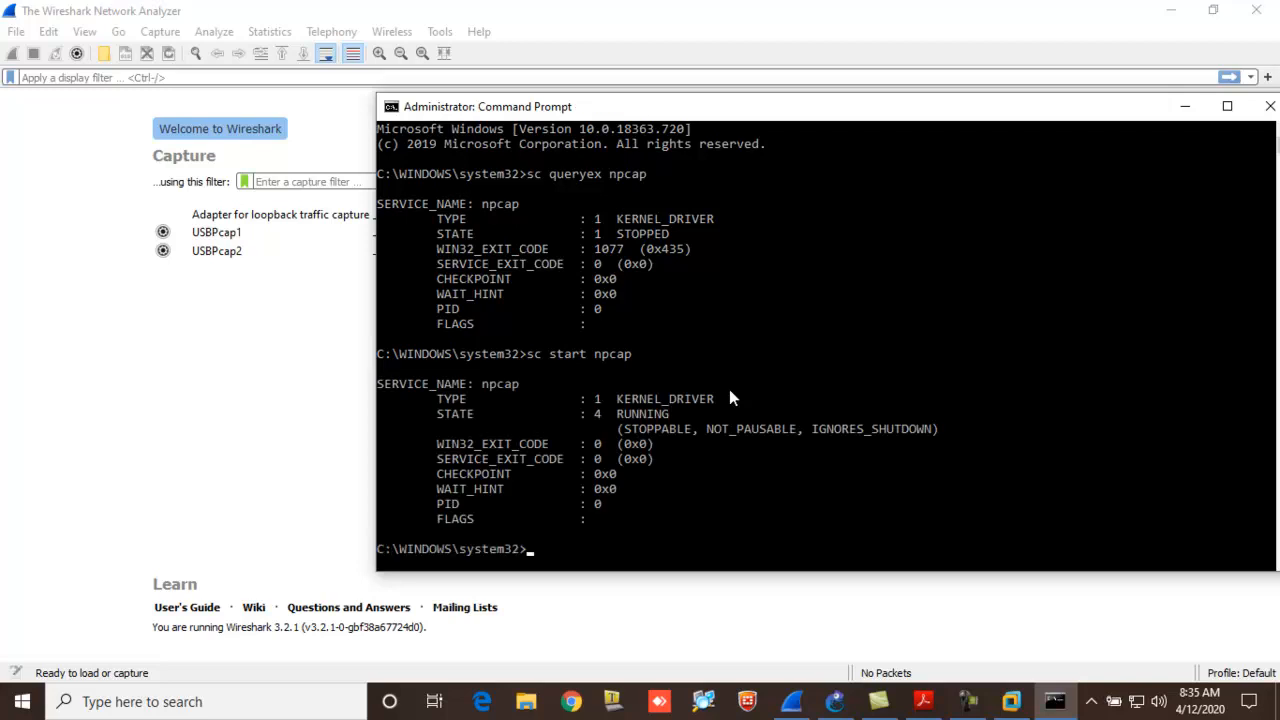
mouse_move(481, 419)
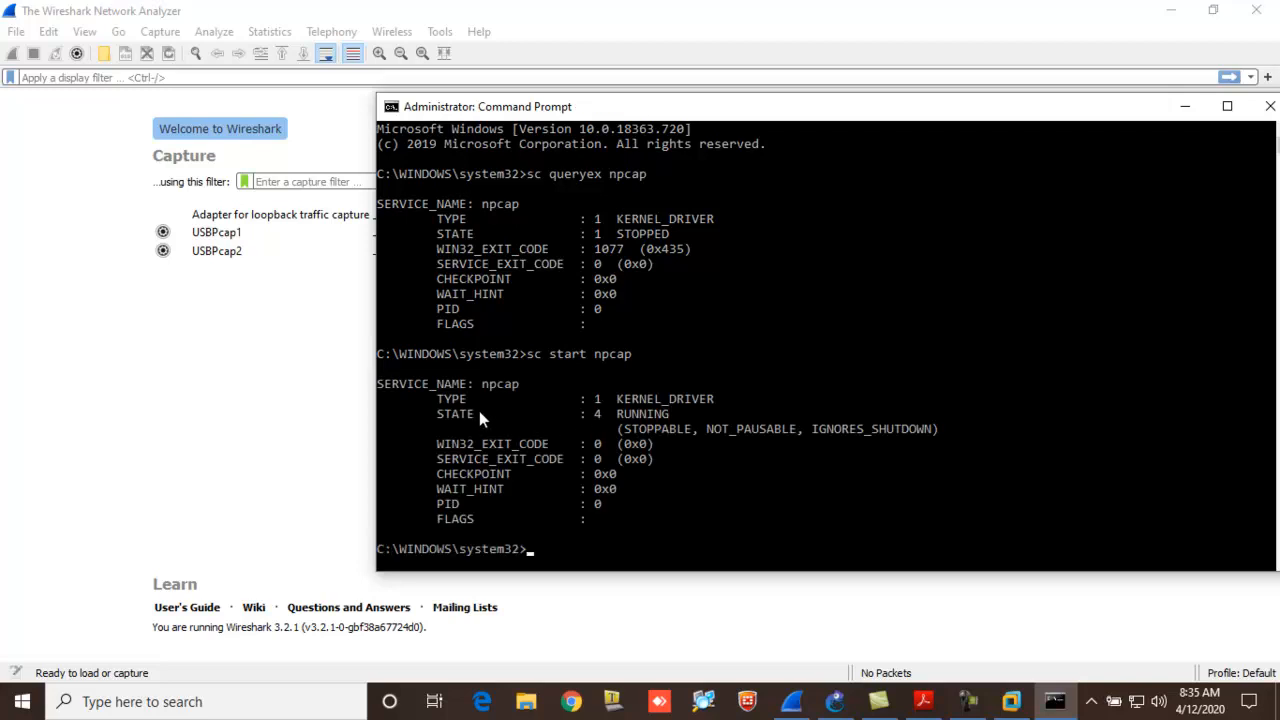
double_click(640, 413)
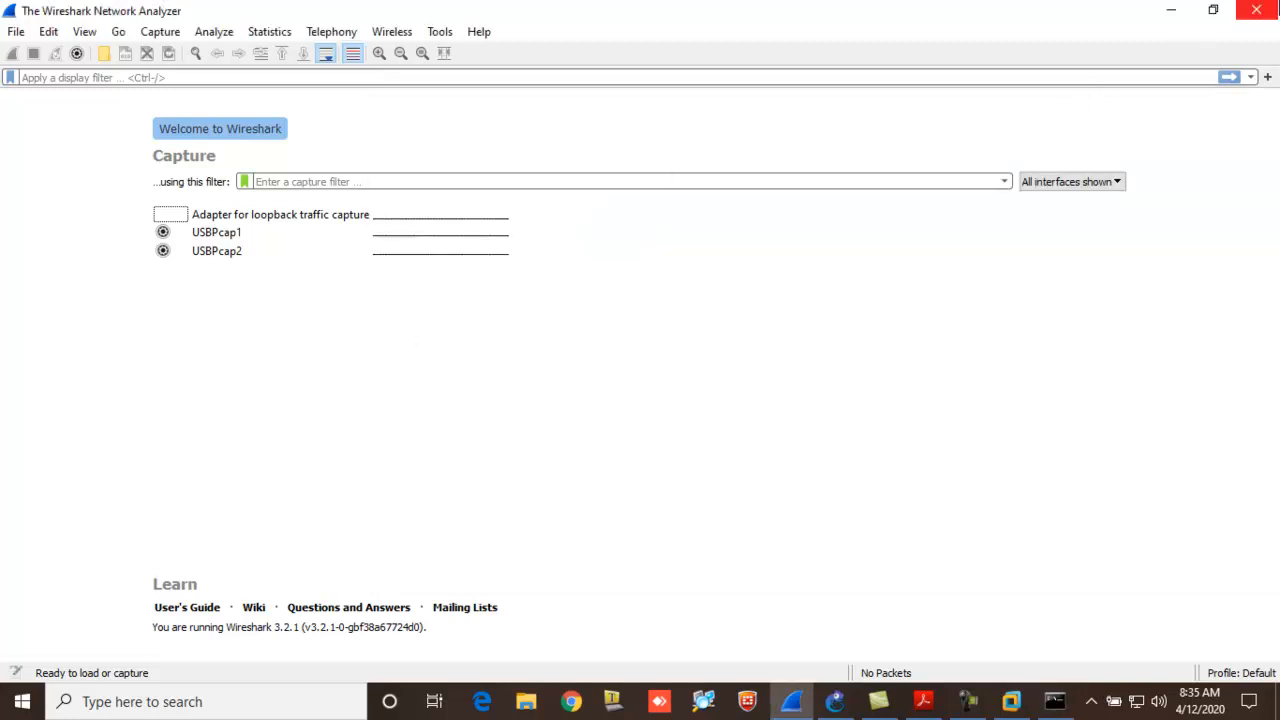
mouse_move(1124, 117)
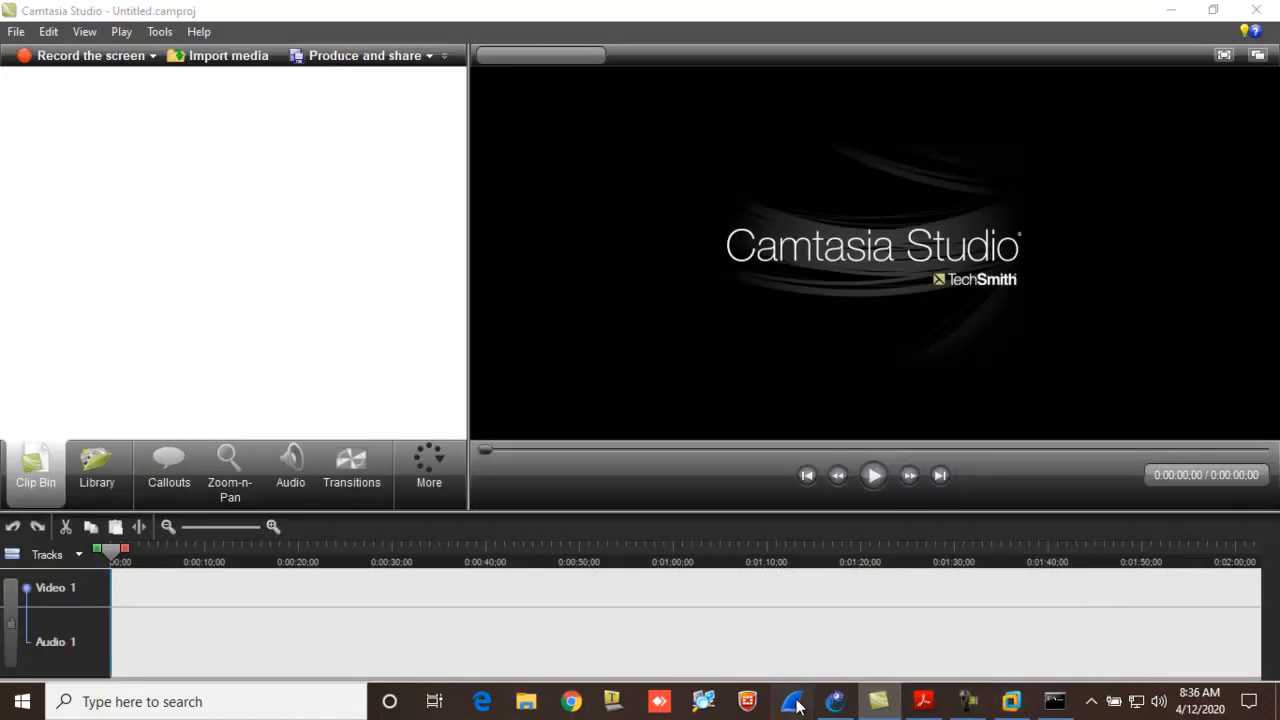
mouse_move(1172, 18)
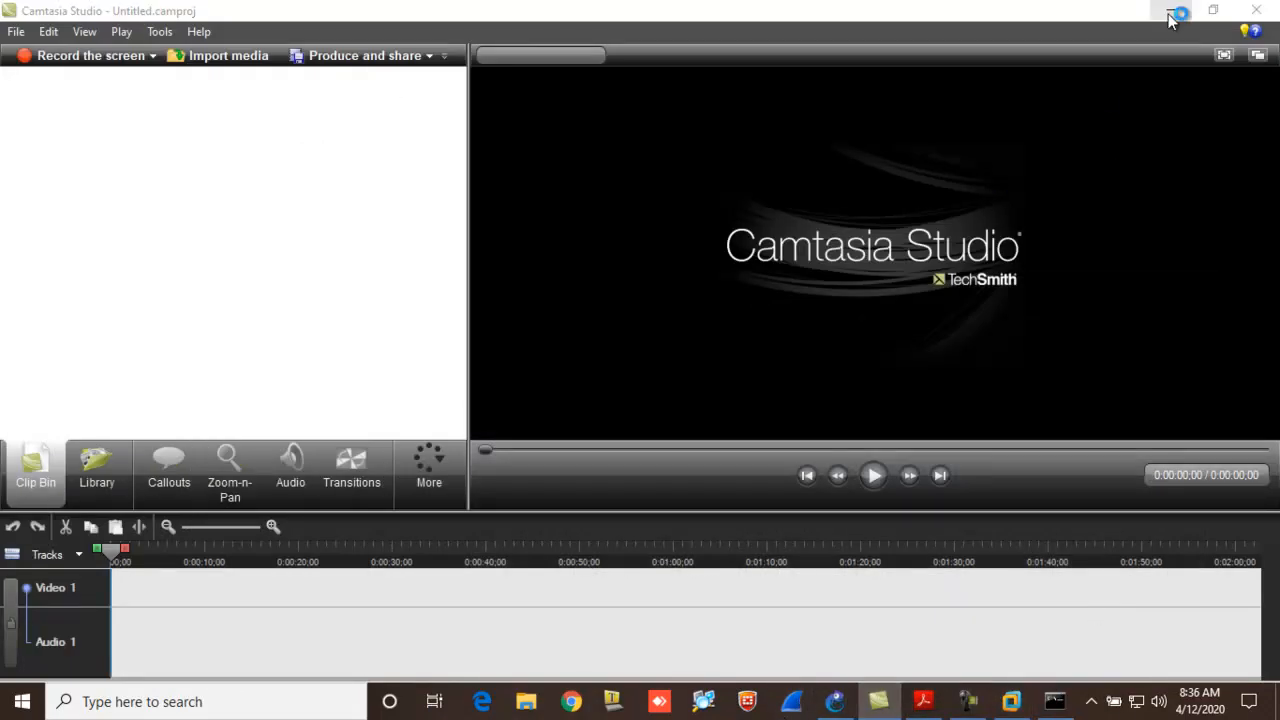
- Minimize the Command Prompt to bring Wireshark's interface list forward
left_click(1170, 11)
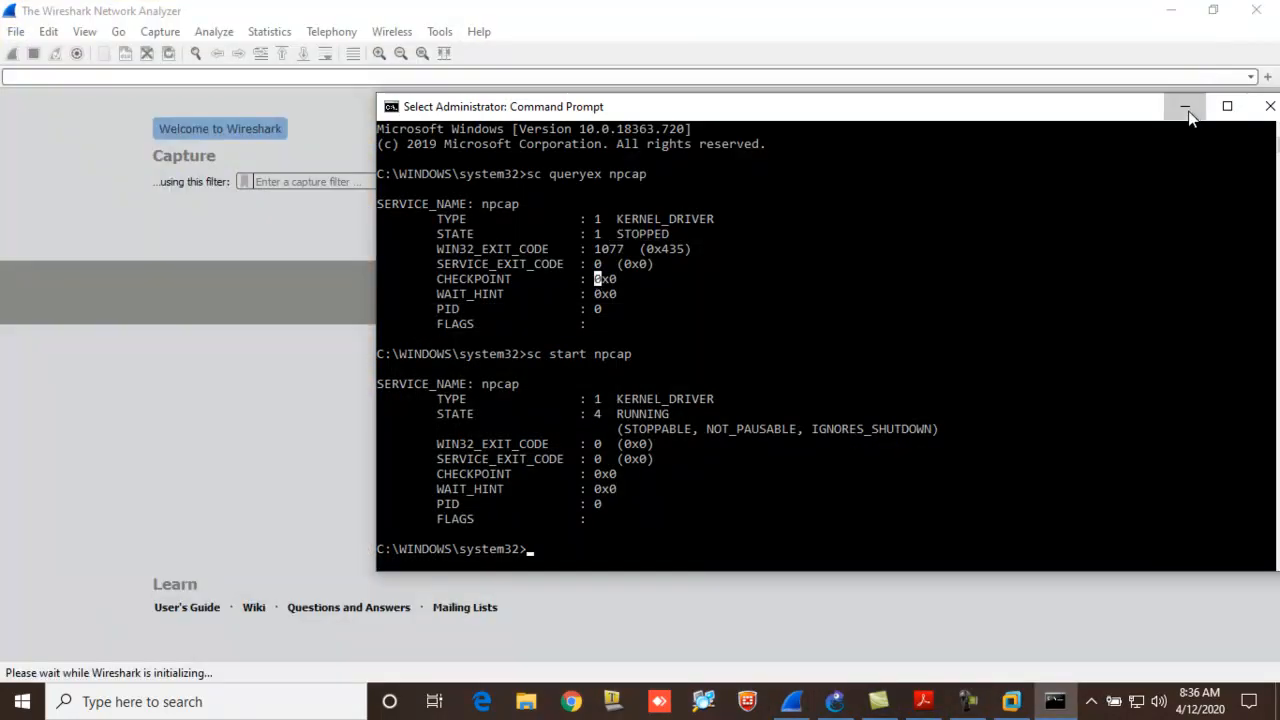
left_click(1186, 106)
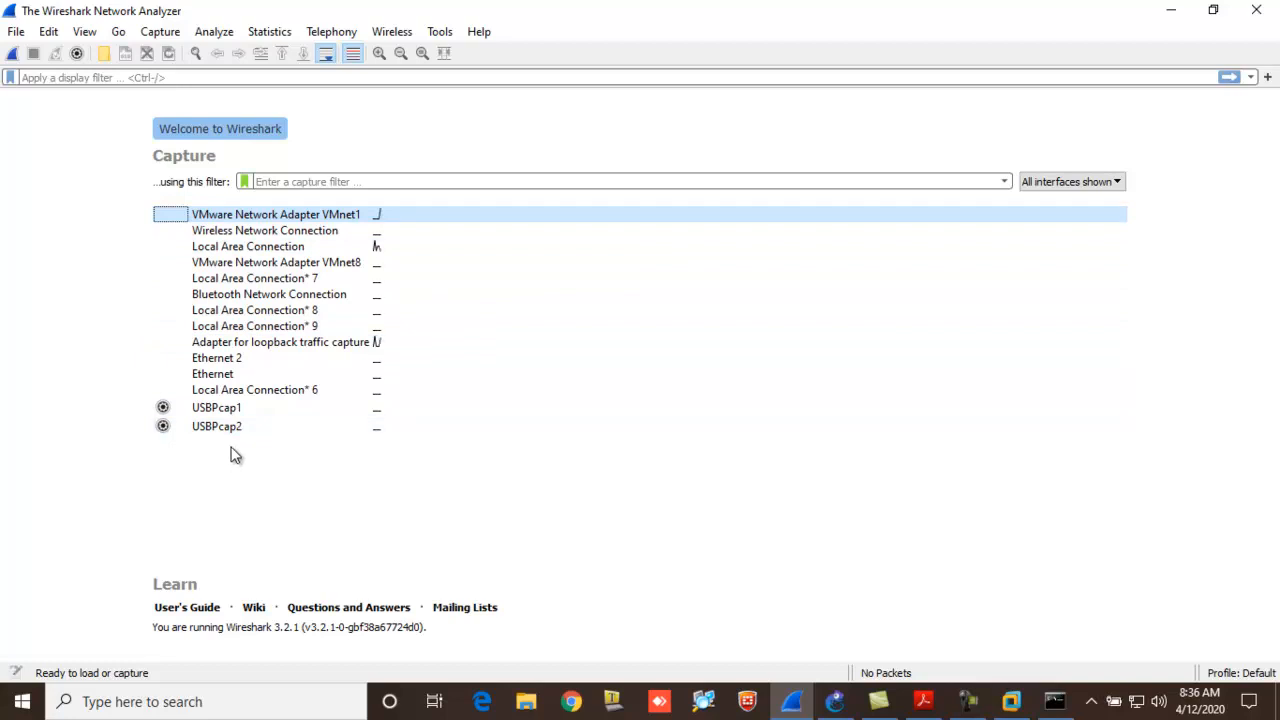
left_click(216, 407)
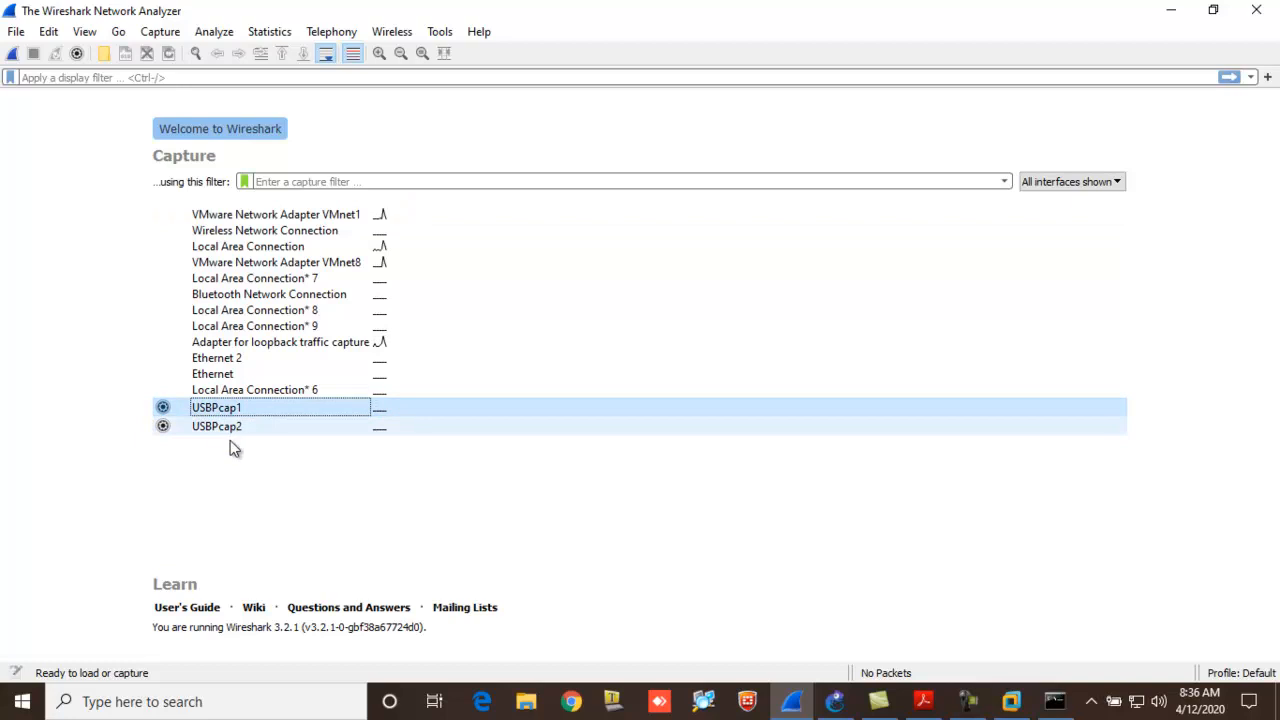
left_click(216, 426)
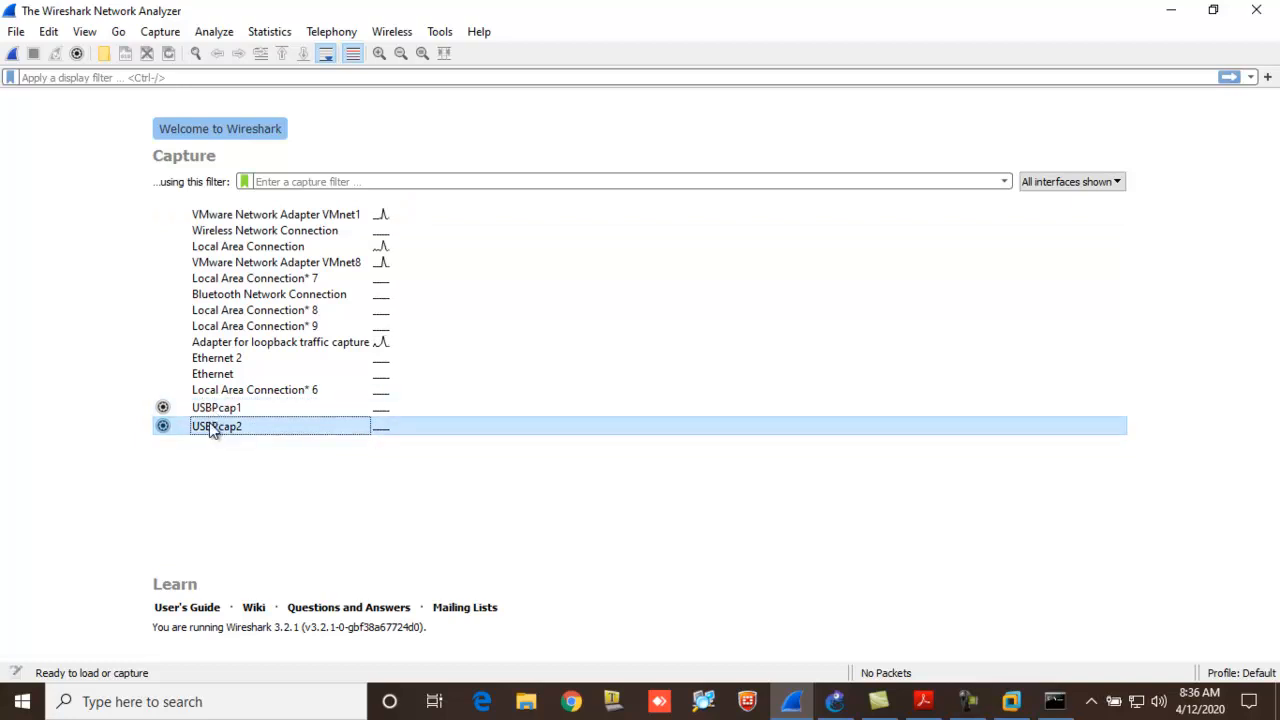
mouse_move(180, 218)
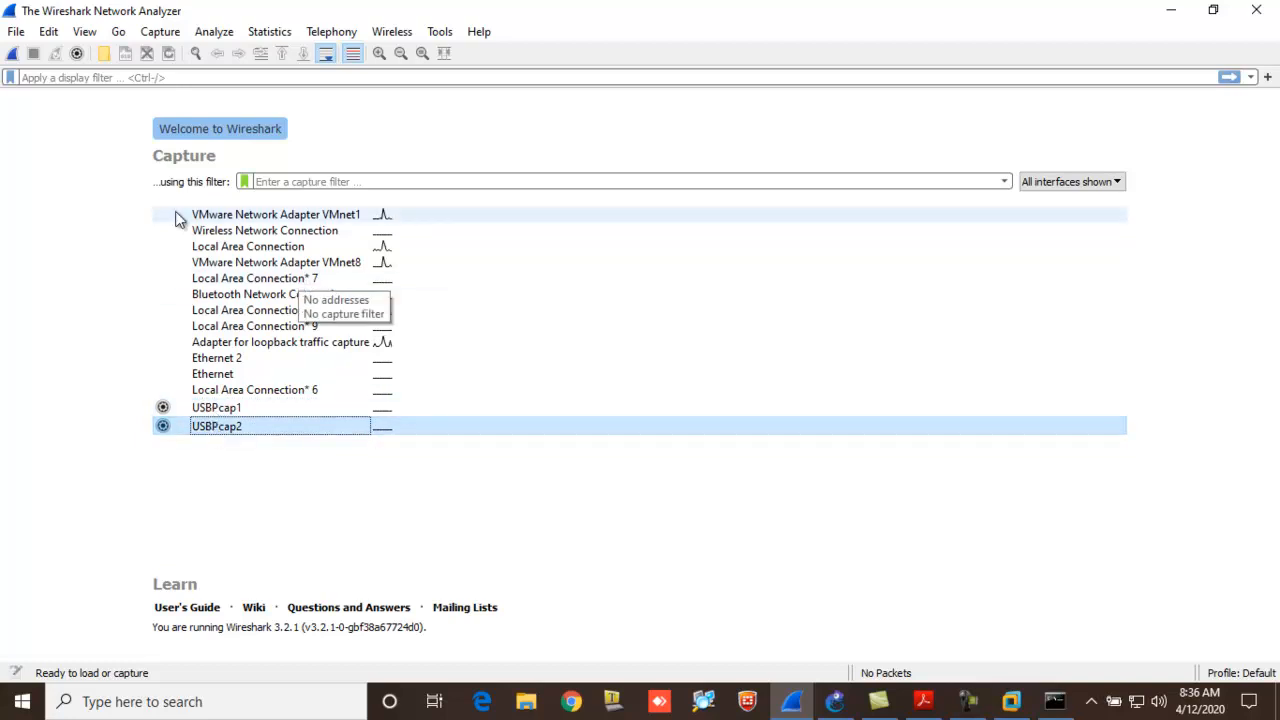
mouse_move(258, 425)
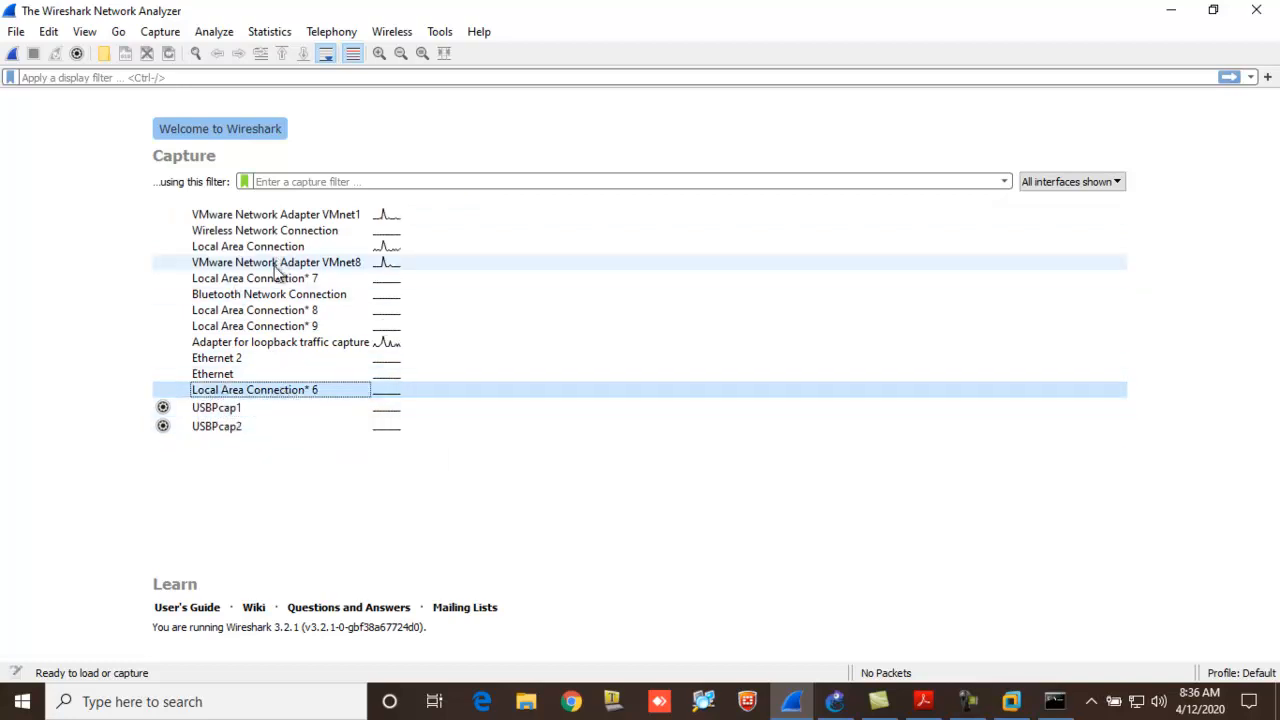
left_click(276, 262)
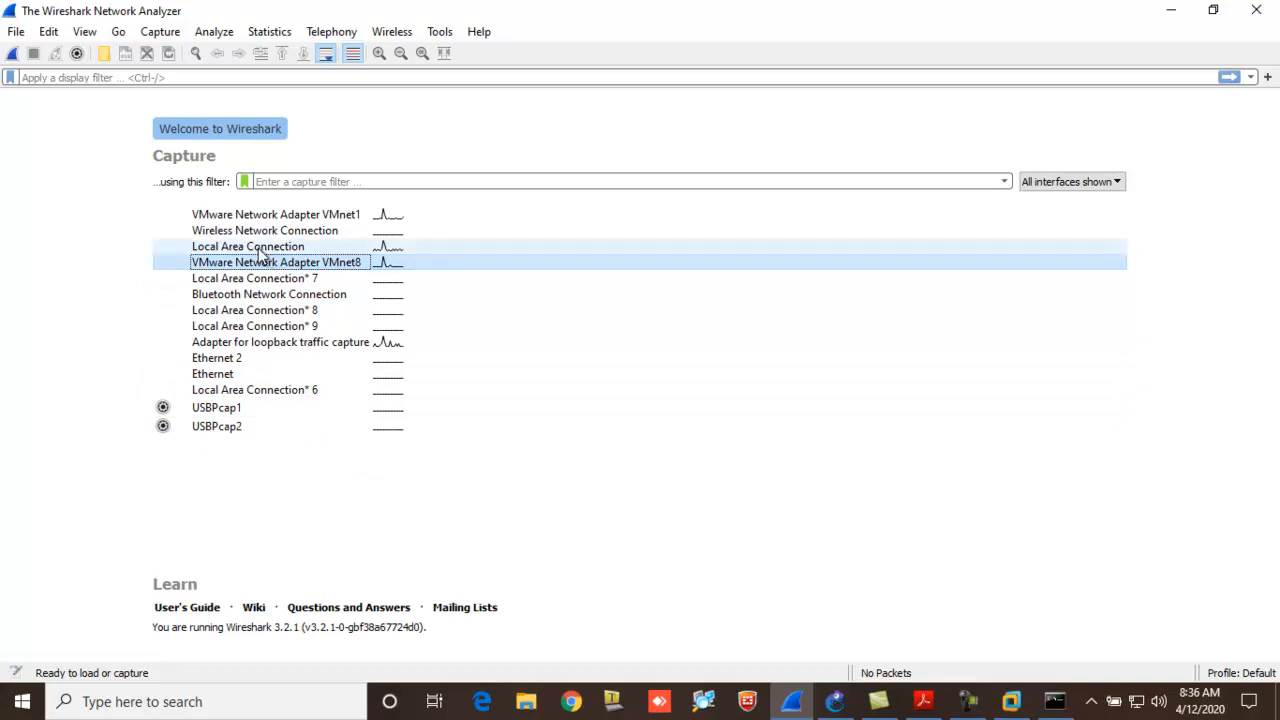
left_click(248, 246)
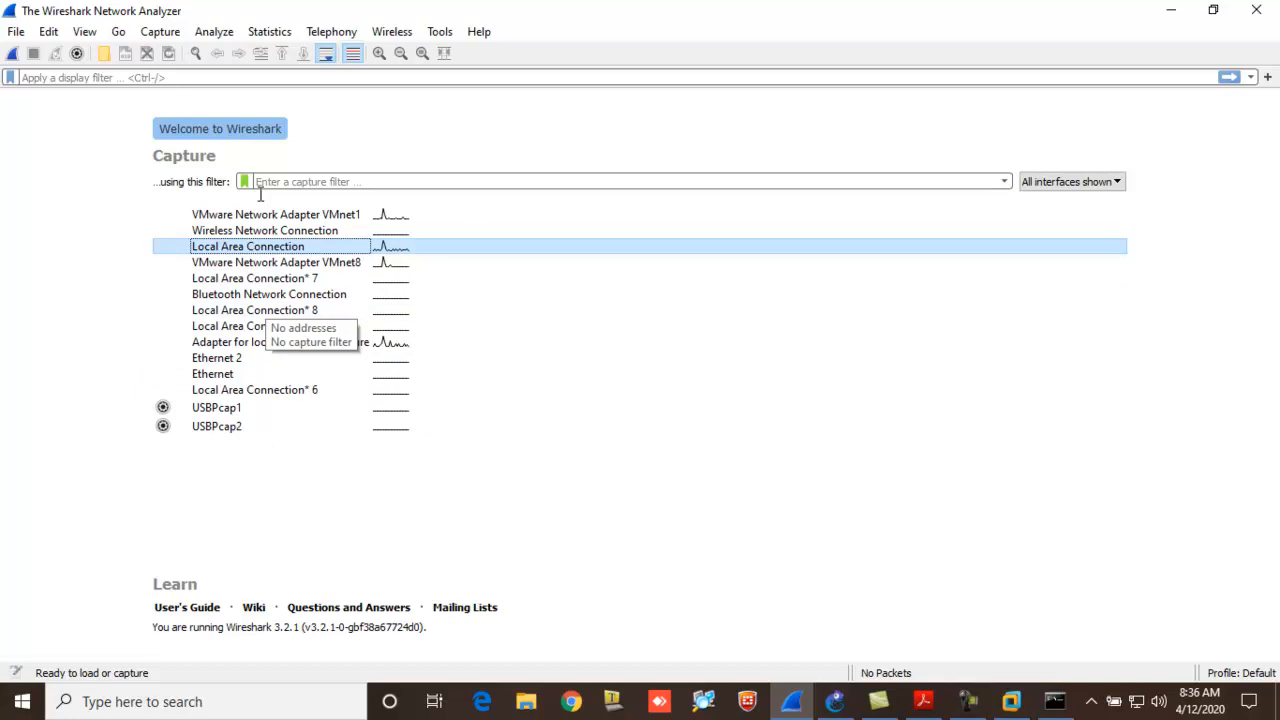
mouse_move(247, 246)
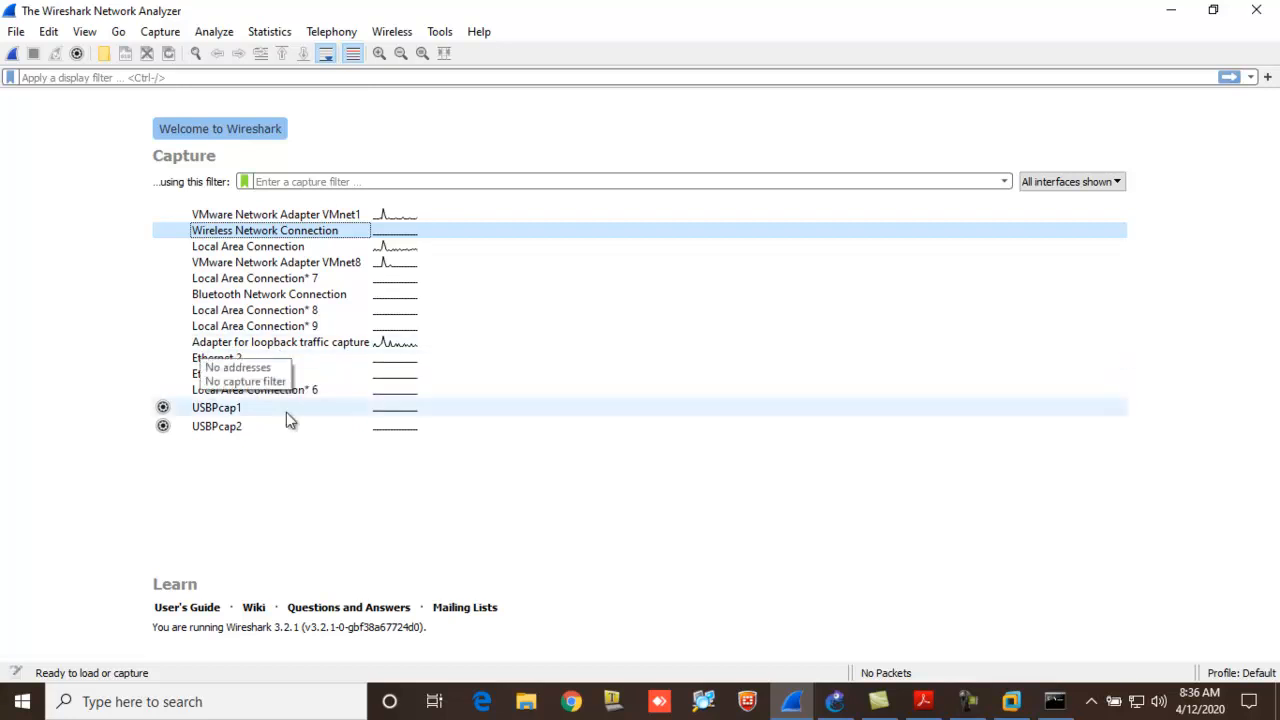
mouse_move(246, 362)
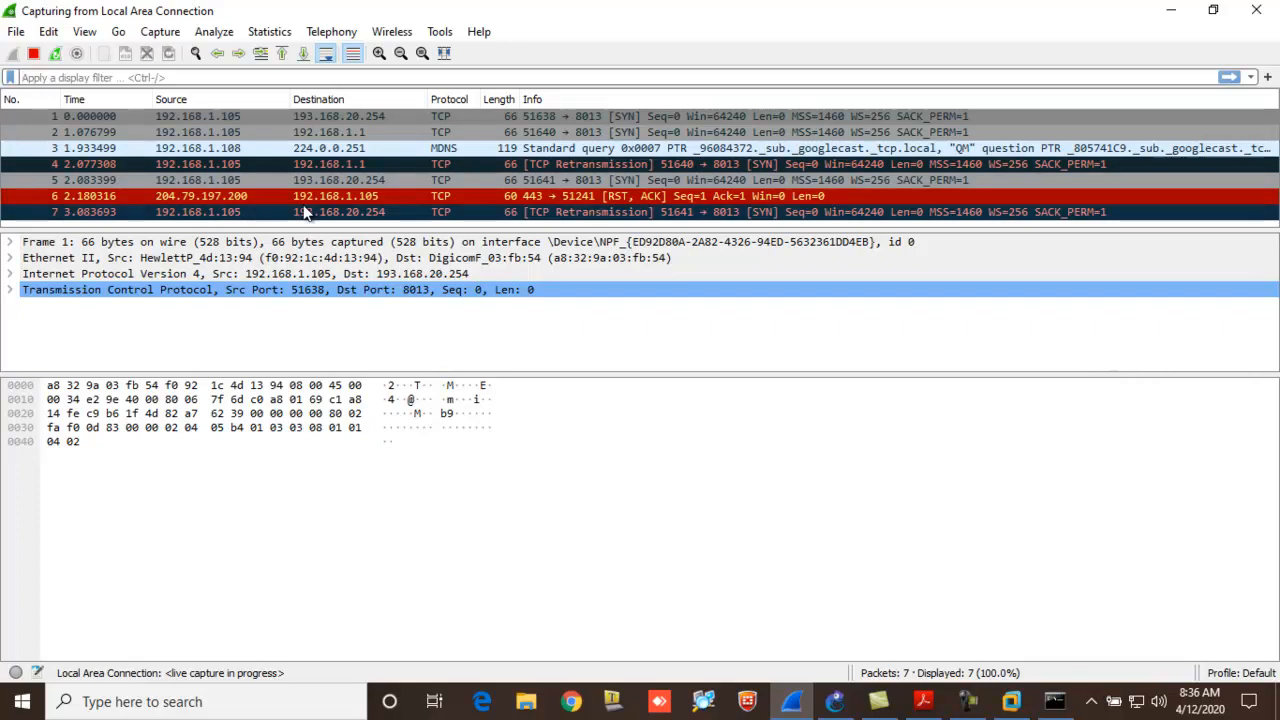
- Expand the Transmission Control Protocol details of the first captured packet
scroll("down", 3)
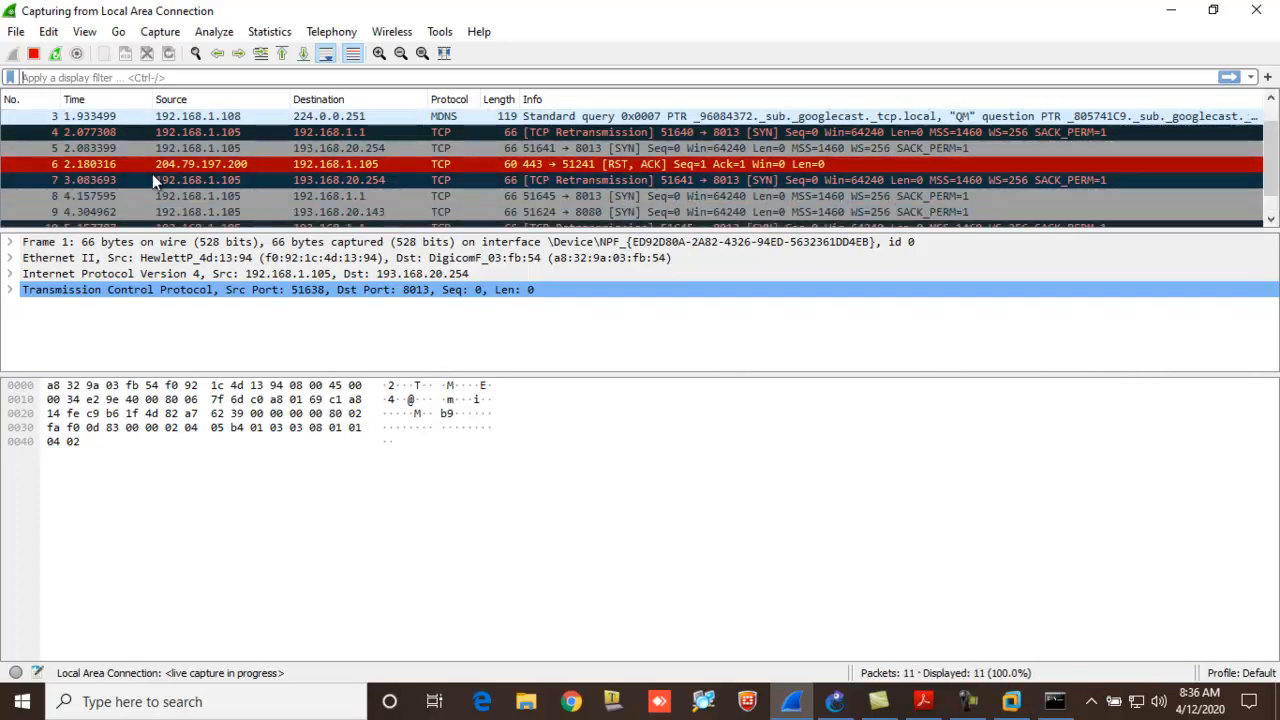
scroll("down", 3)
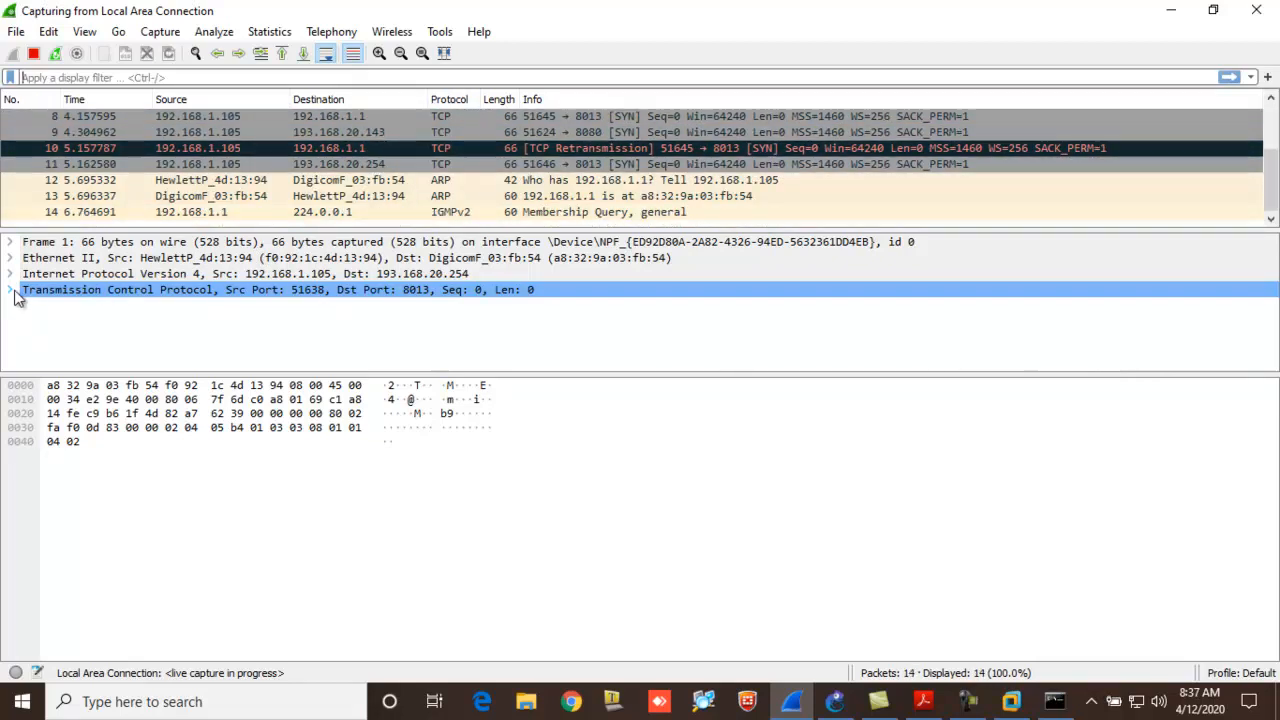
left_click(10, 289)
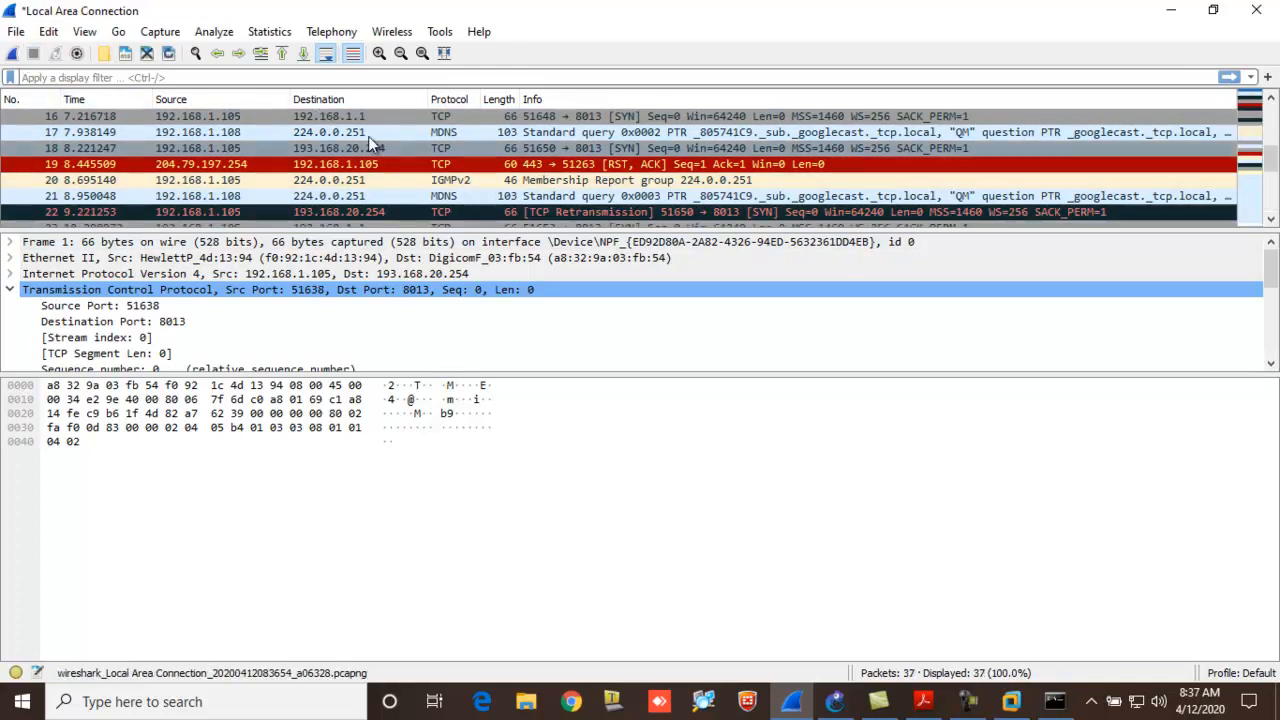
mouse_move(323, 131)
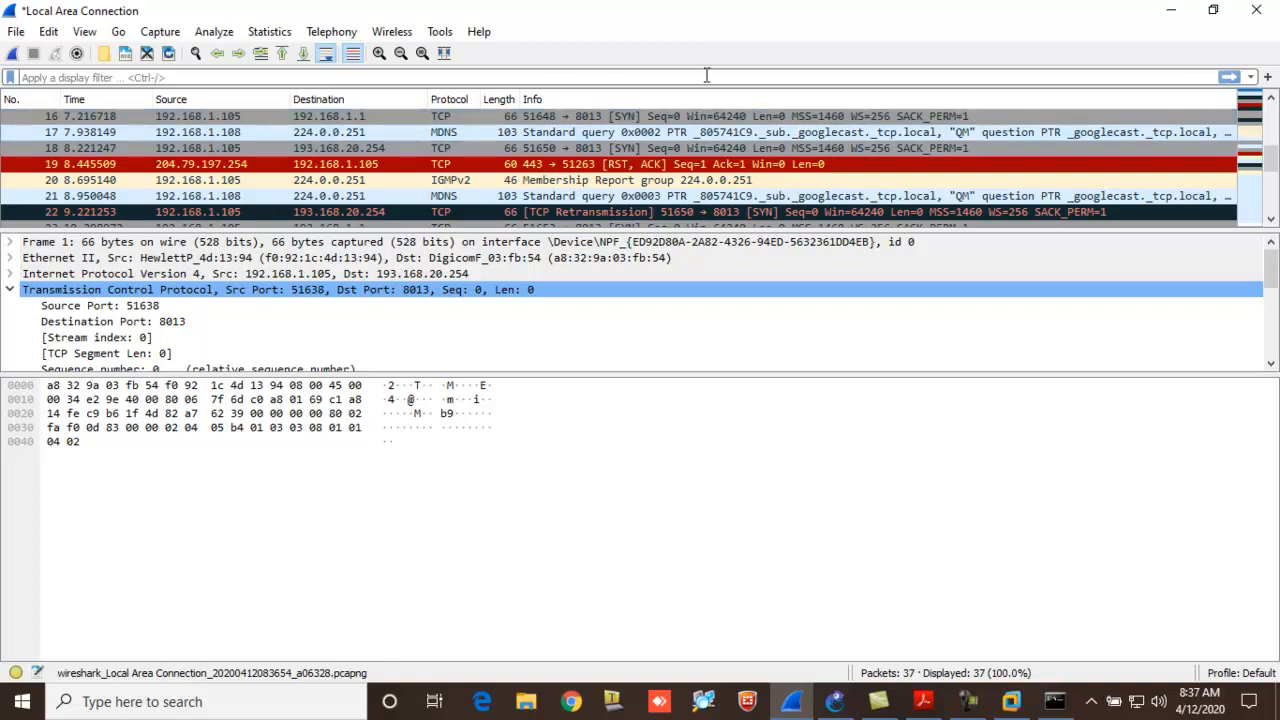
mouse_move(878, 514)
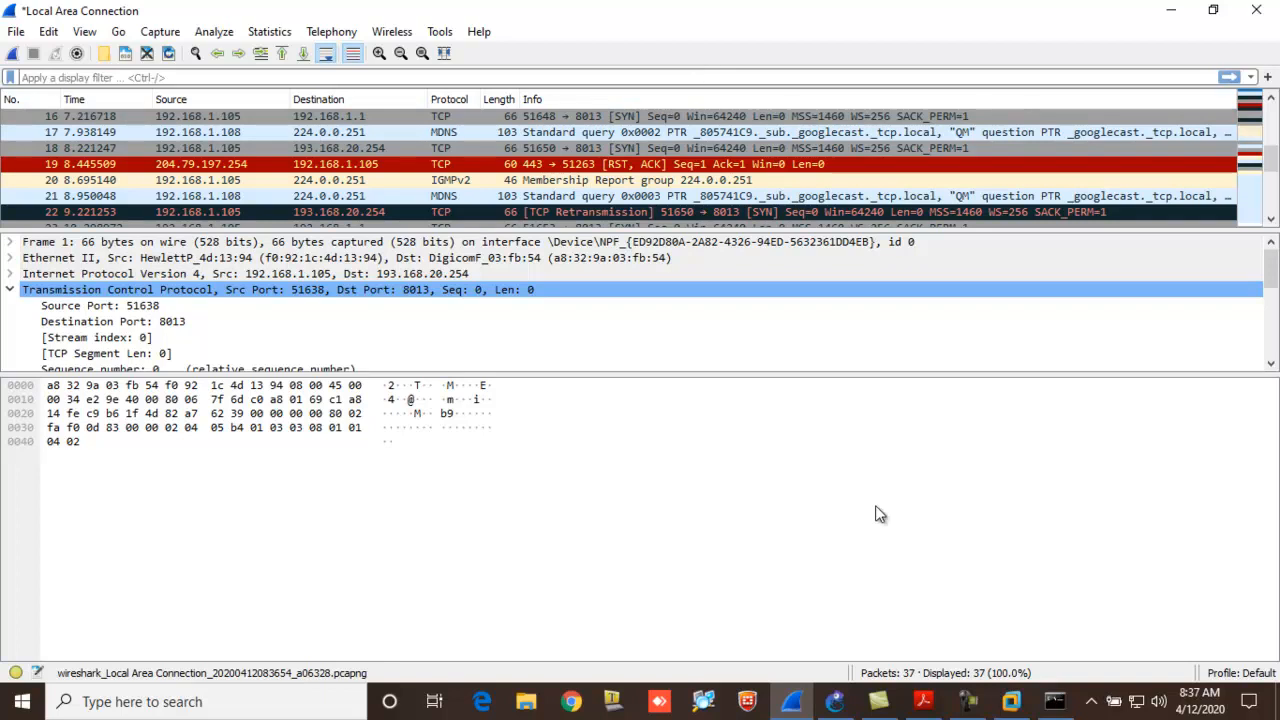